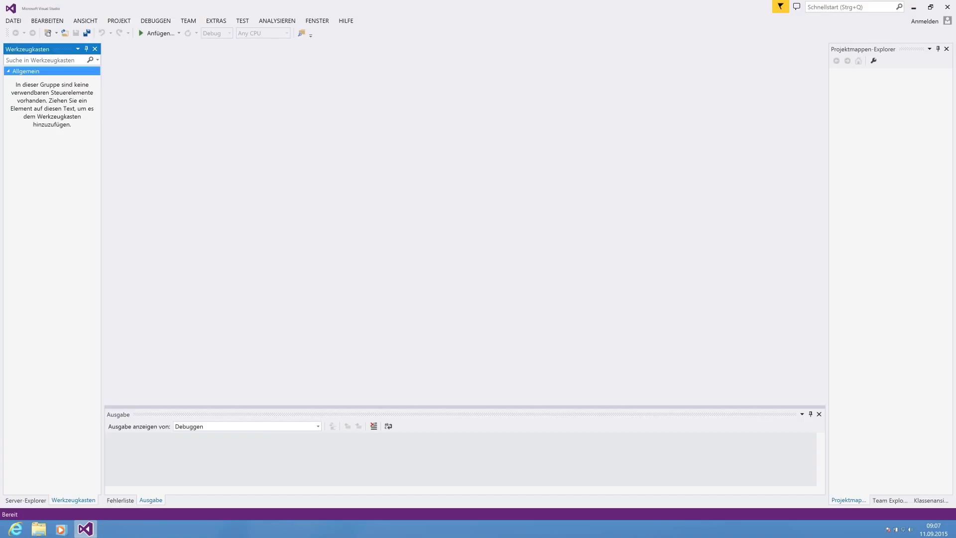
{"action": "mouse_move", "coordinate": [79, 73]}
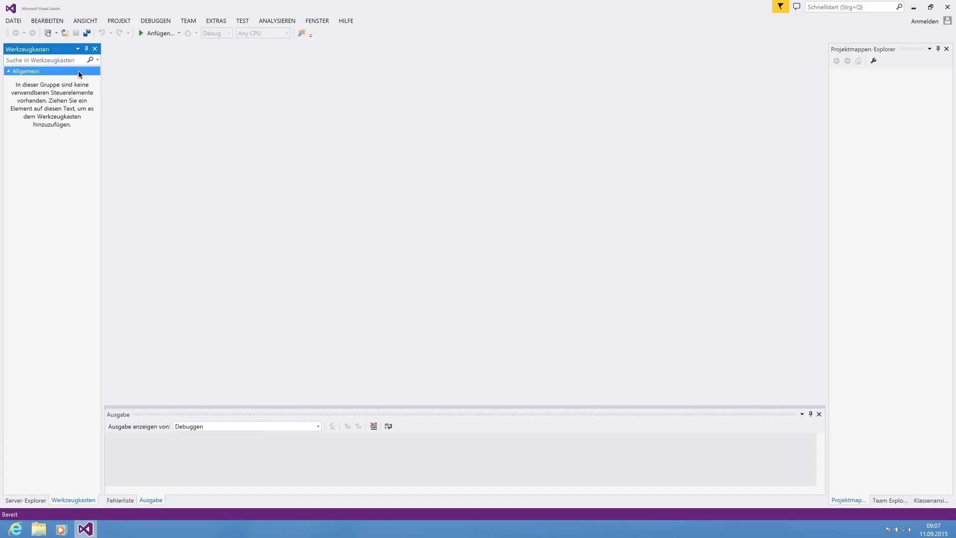
Open the DATEI menu to browse the options for creating something new
{"action": "left_click", "coordinate": [12, 20]}
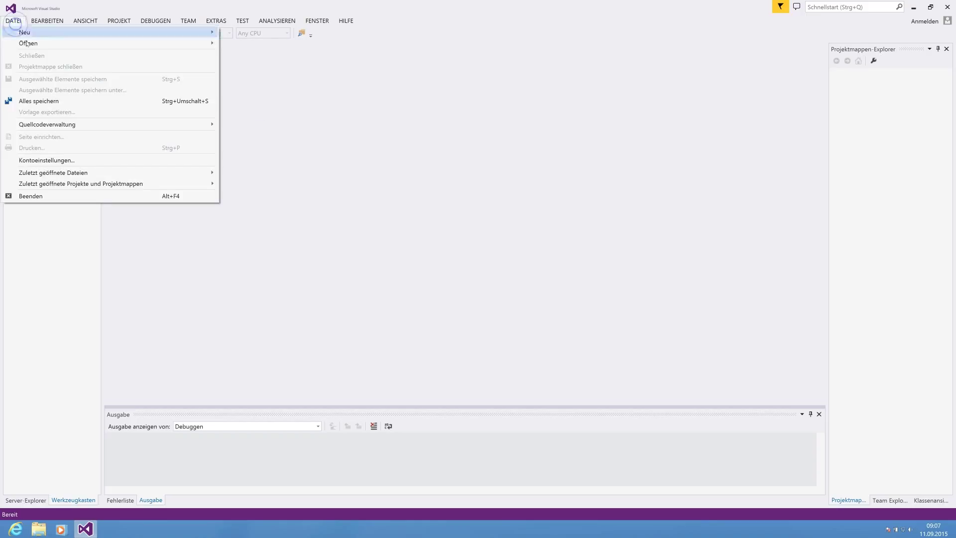
{"action": "mouse_move", "coordinate": [58, 101]}
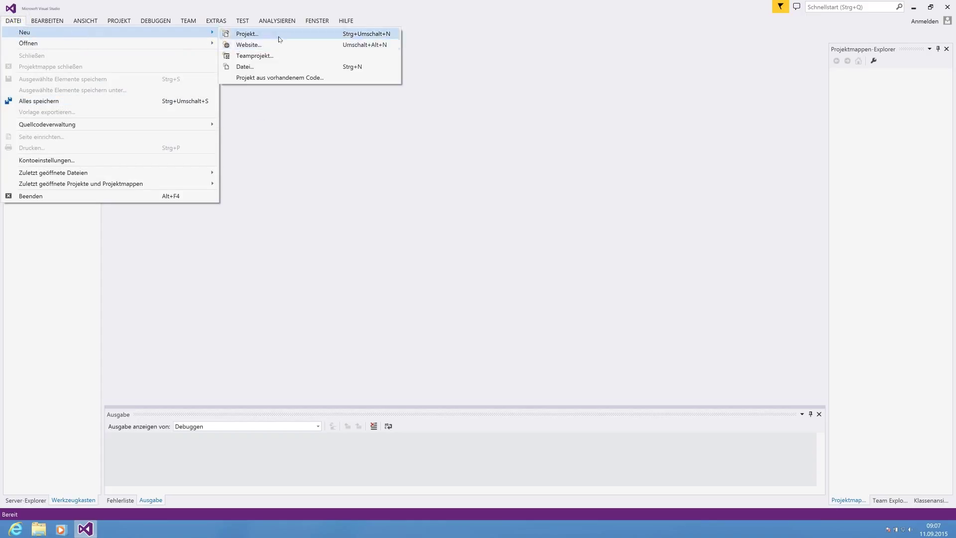
Create a Windows Forms-Anwendung project through Neu > Projekt, named WinYieldApp
{"action": "left_click", "coordinate": [247, 34]}
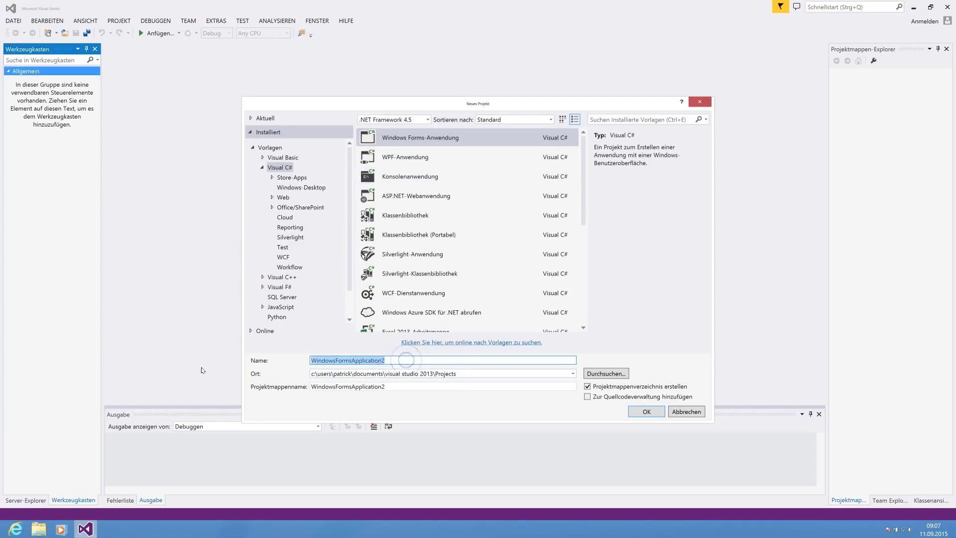
{"action": "type", "text": "Win"}
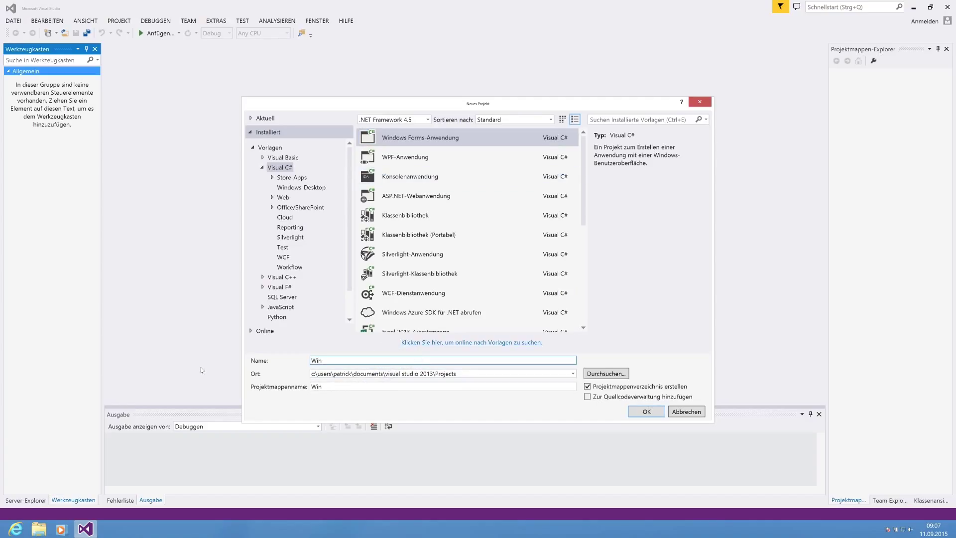
{"action": "type", "text": "YiieldApp"}
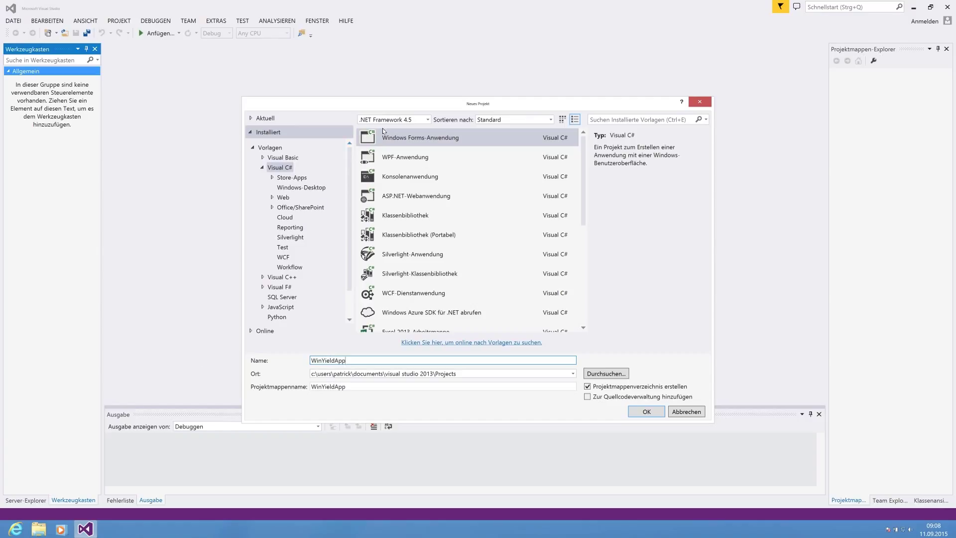
{"action": "mouse_move", "coordinate": [380, 135]}
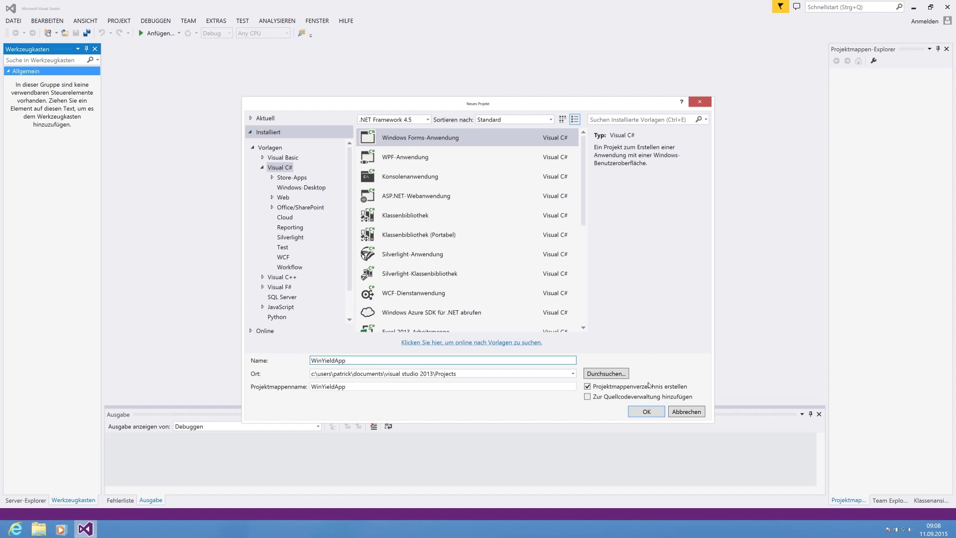
{"action": "left_click", "coordinate": [646, 411]}
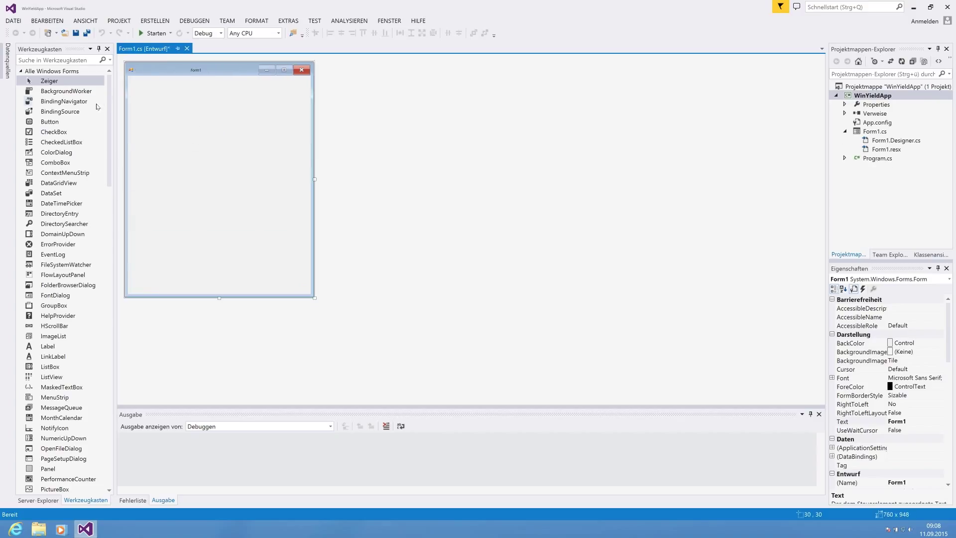
Place a Toolbox Button on Form1 with Text 'Start' and name btnStart
{"action": "type", "text": "butt"}
{"action": "type", "text": "S"}
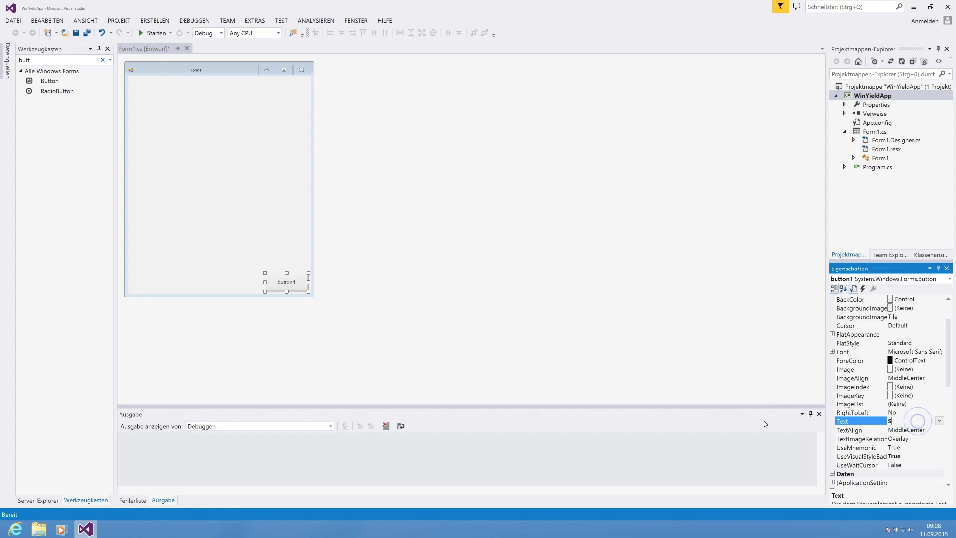
{"action": "type", "text": "tart"}
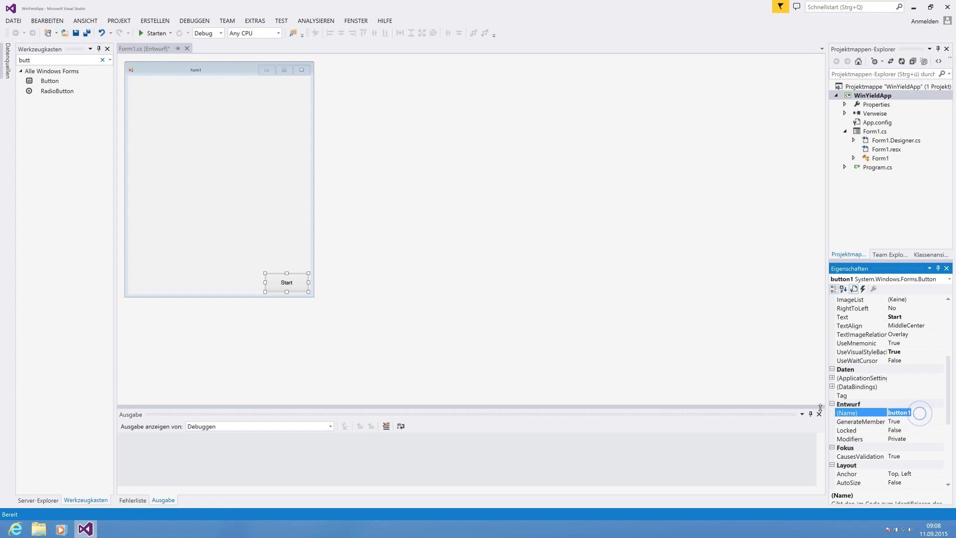
{"action": "type", "text": "btnStart"}
{"action": "left_click", "coordinate": [63, 60]}
{"action": "type", "text": "label"}
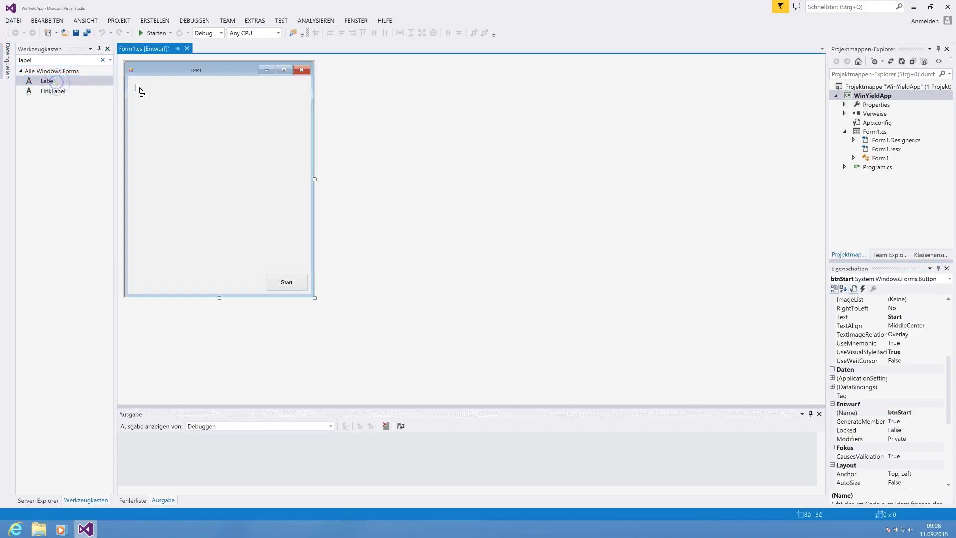
Add label lblResult near the form's top-left and generate the btnStart_Click handler
{"action": "left_click_drag", "start_coordinate": [47, 80], "coordinate": [141, 85]}
{"action": "type", "text": "lblResult"}
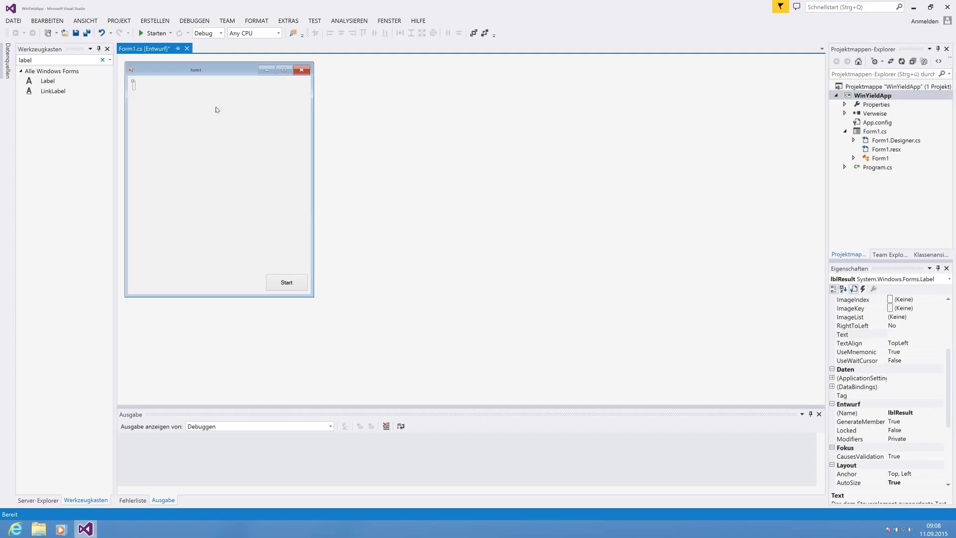
{"action": "double_click", "coordinate": [286, 282]}
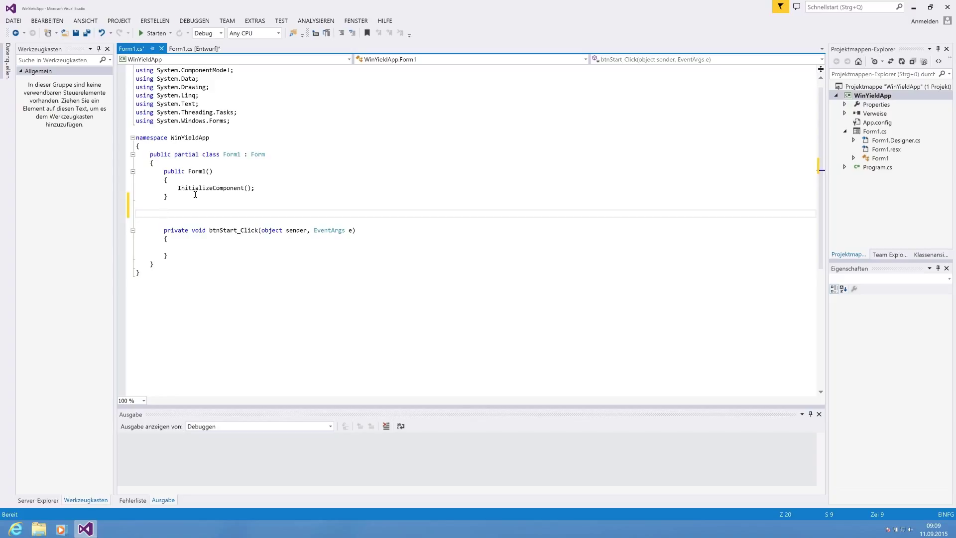
Write static IEnumerable<int> GetIntList(int count) above btnStart_Click, beginning the body with List<int>
{"action": "left_click", "coordinate": [164, 213]}
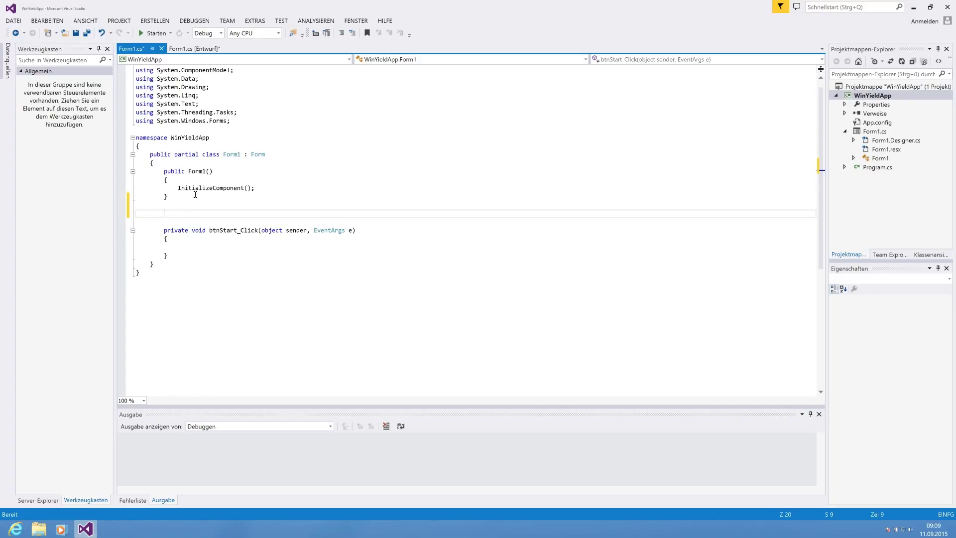
{"action": "type", "text": "statu"}
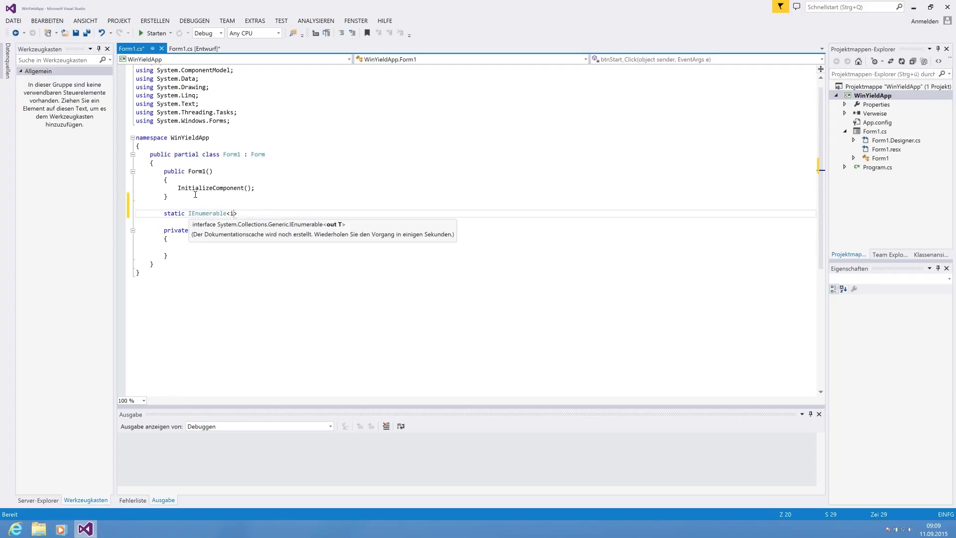
{"action": "type", "text": "nt>"}
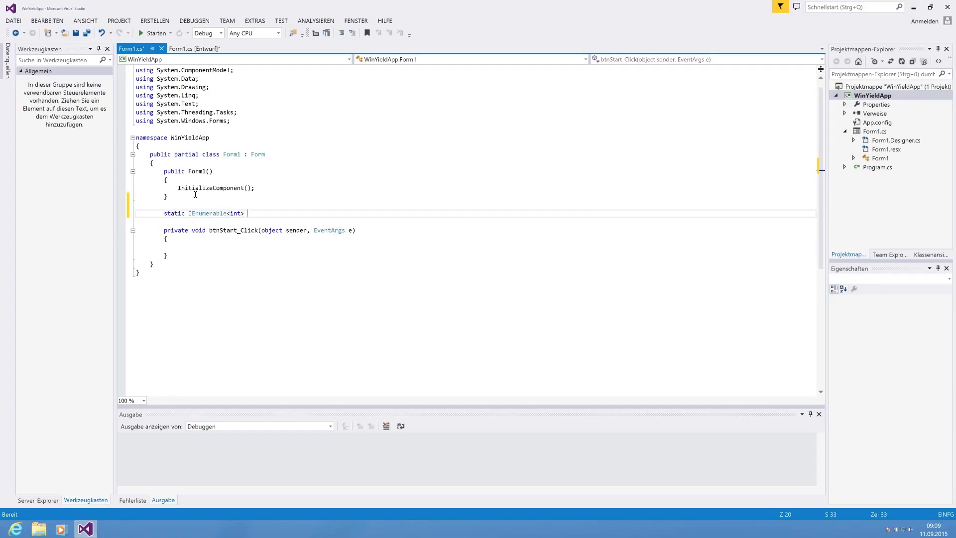
{"action": "type", "text": "Get"}
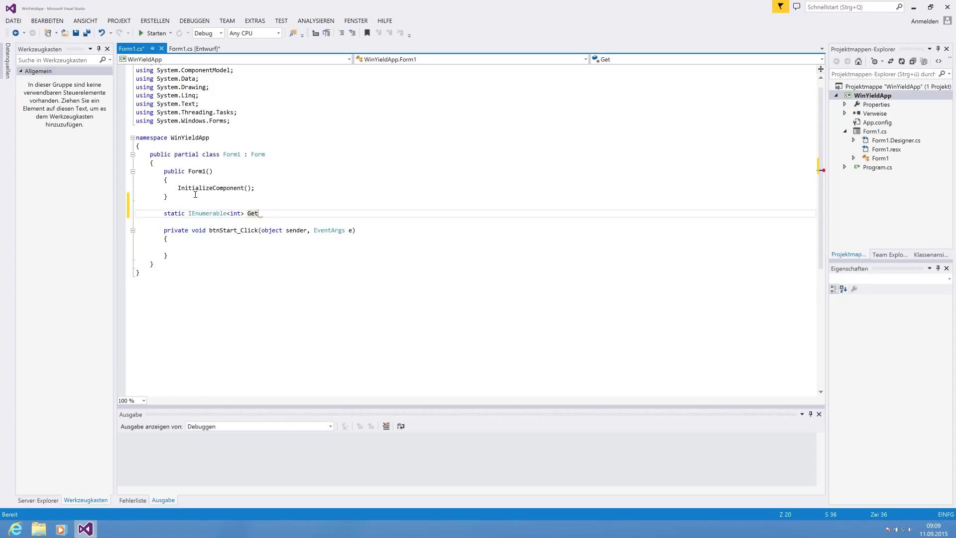
{"action": "type", "text": "IntLust"}
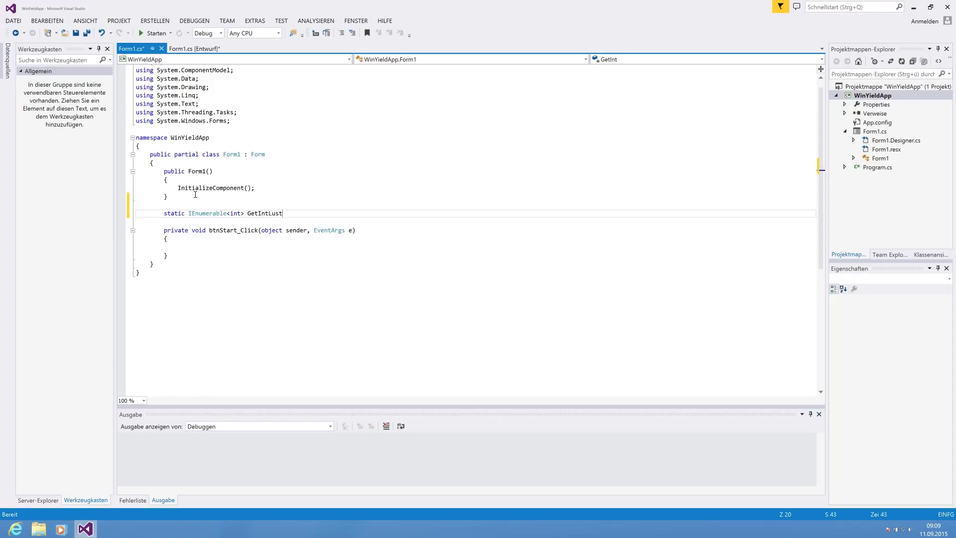
{"action": "type", "text": "()"}
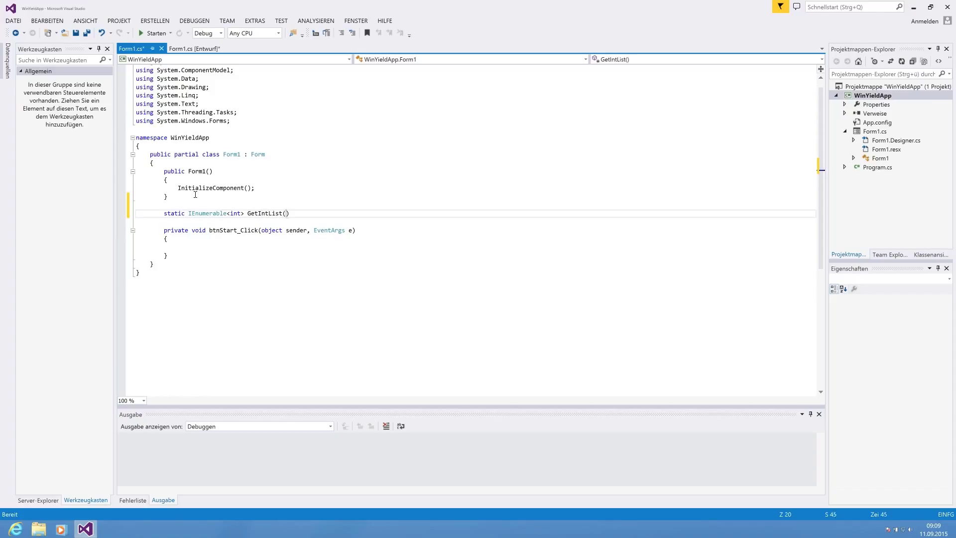
{"action": "type", "text": "int count"}
{"action": "type", "text": "{"}
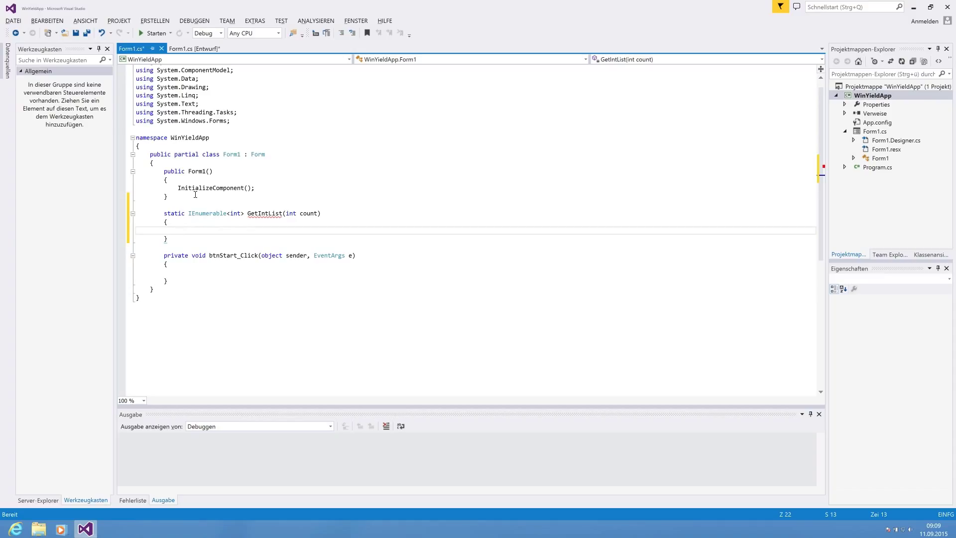
{"action": "type", "text": "List<int>"}
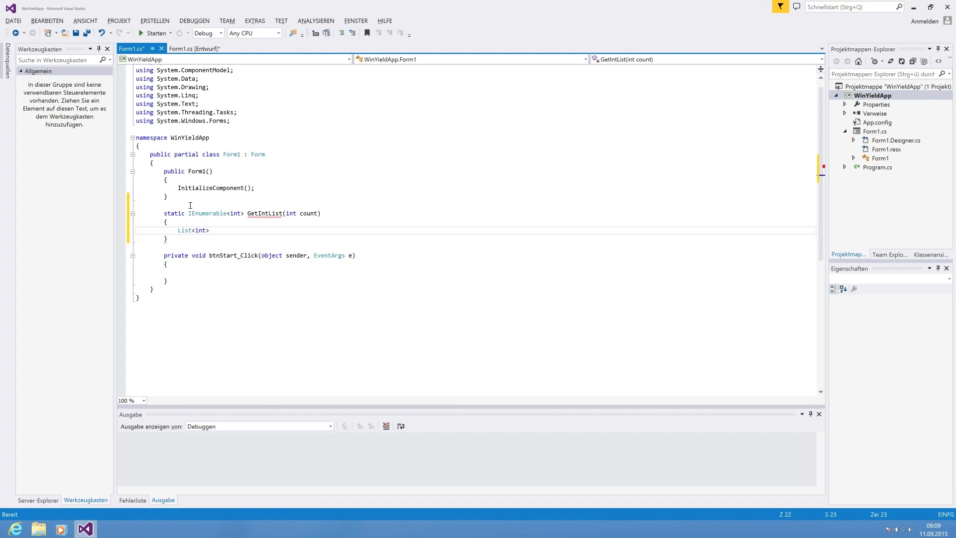
{"action": "right_click", "coordinate": [191, 230]}
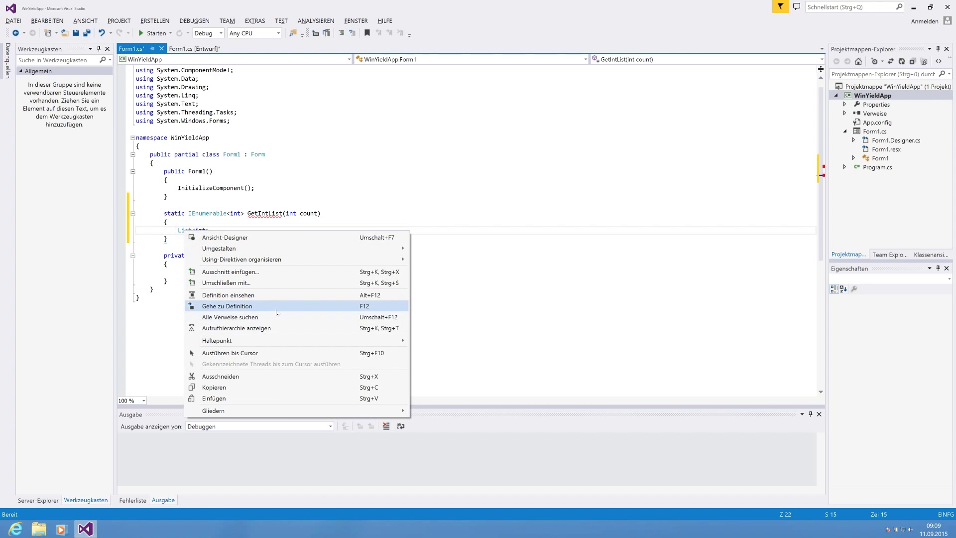
Check List<T>'s metadata definition for IEnumerable, then close that tab
{"action": "left_click", "coordinate": [227, 305]}
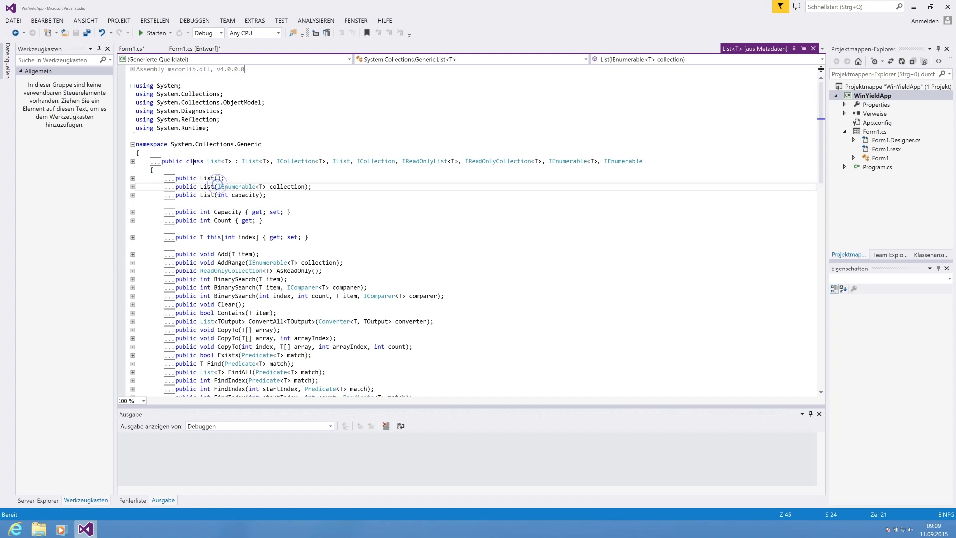
{"action": "left_click", "coordinate": [563, 161]}
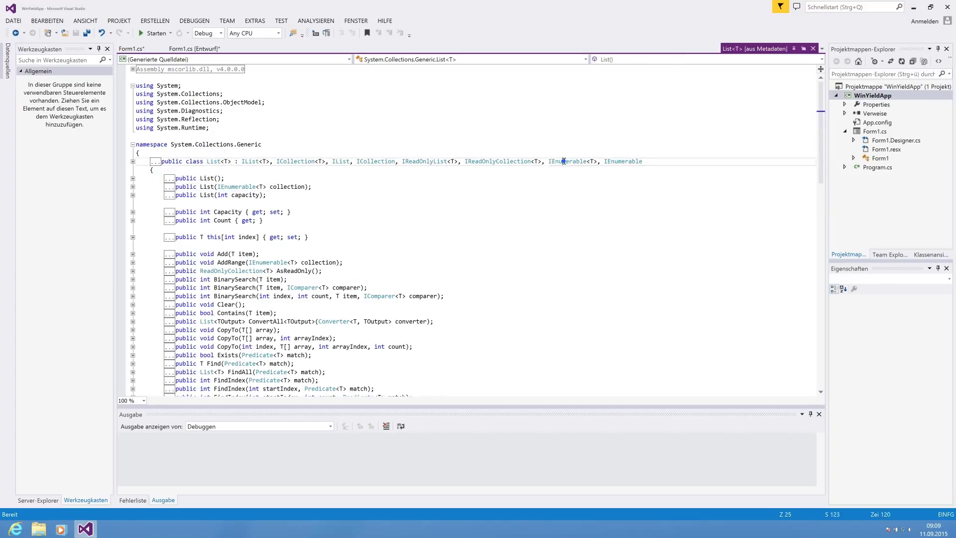
{"action": "double_click", "coordinate": [566, 161]}
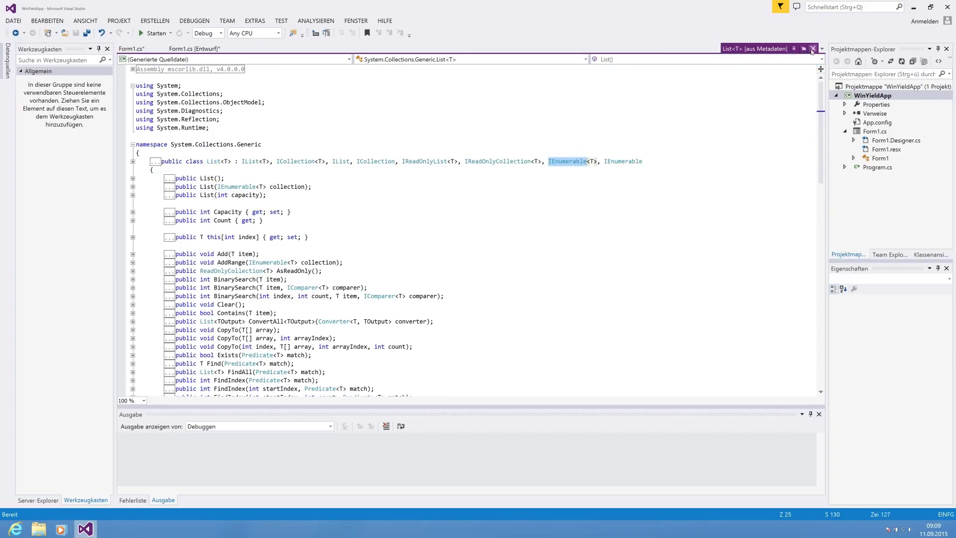
{"action": "left_click", "coordinate": [812, 48]}
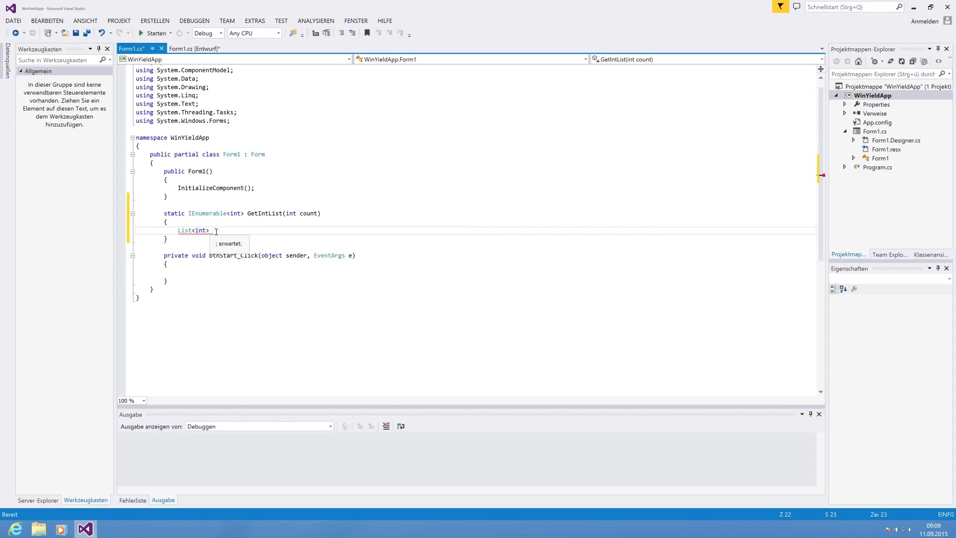
Declare intlist = new List<int>() and fill it with intlist.Add(i) in a for loop to count
{"action": "type", "text": "intlist"}
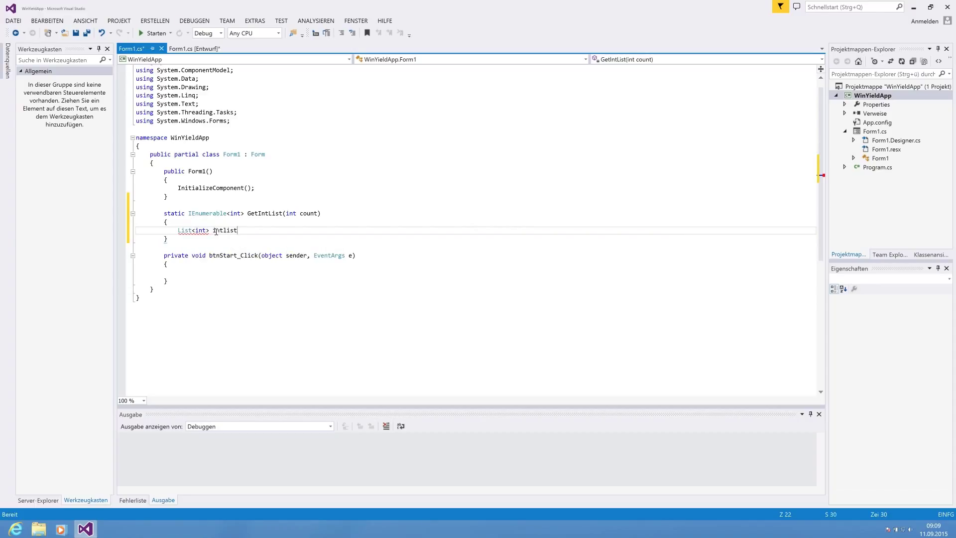
{"action": "type", "text": "= new List<int>();"}
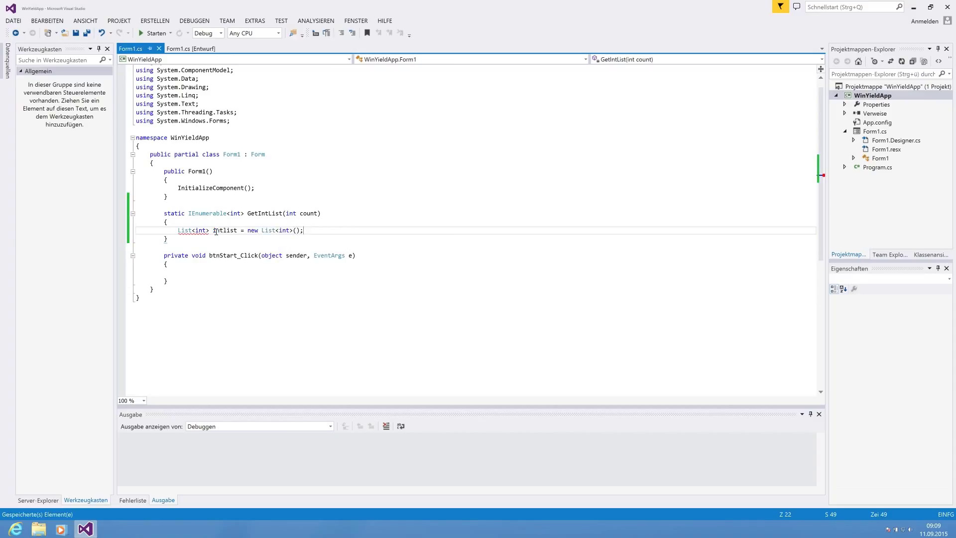
{"action": "type", "text": "for"}
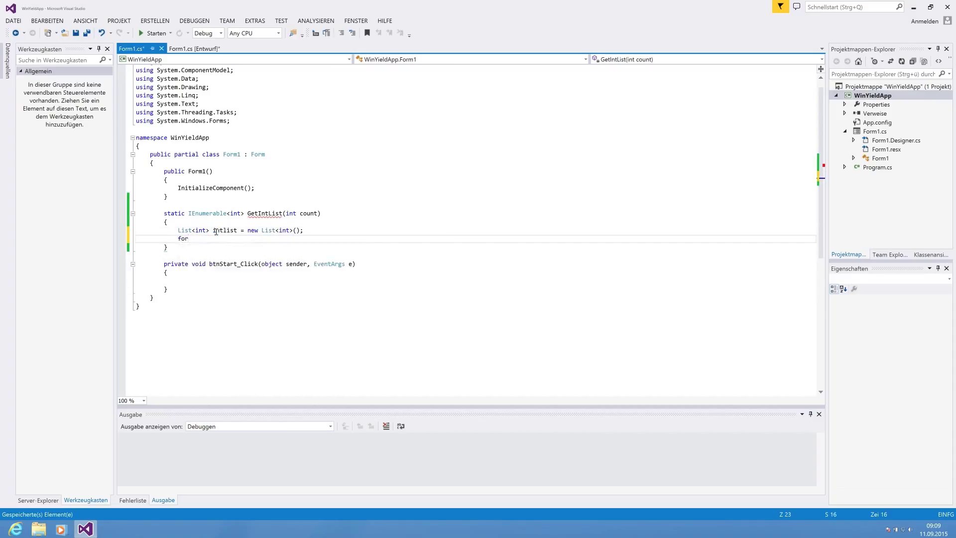
{"action": "type", "text": "(int i"}
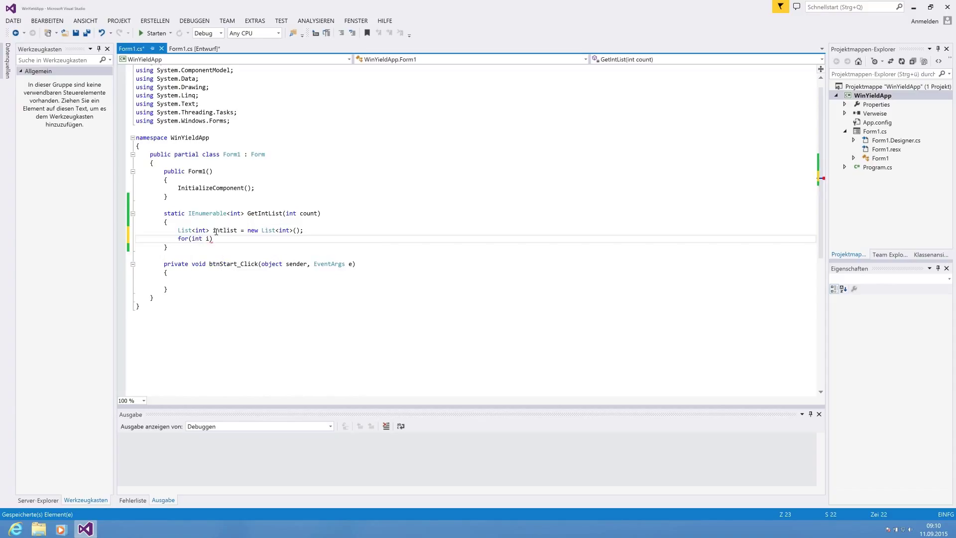
{"action": "type", "text": "= 0; i <"}
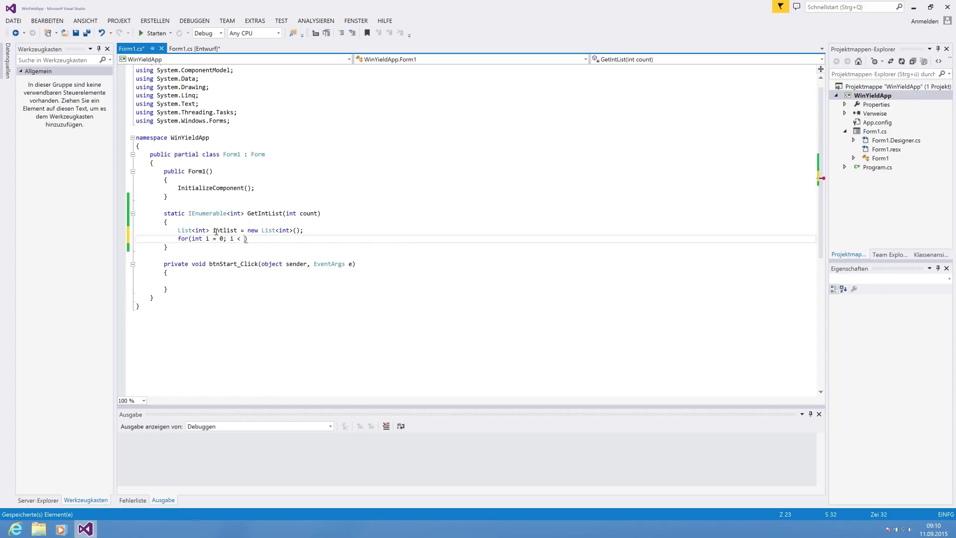
{"action": "type", "text": "count;"}
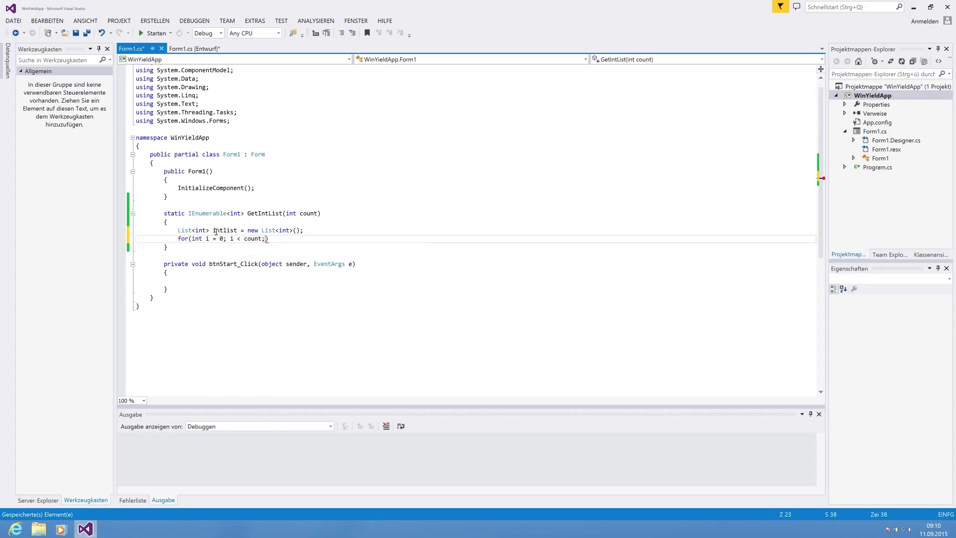
{"action": "type", "text": "i++"}
{"action": "type", "text": "{"}
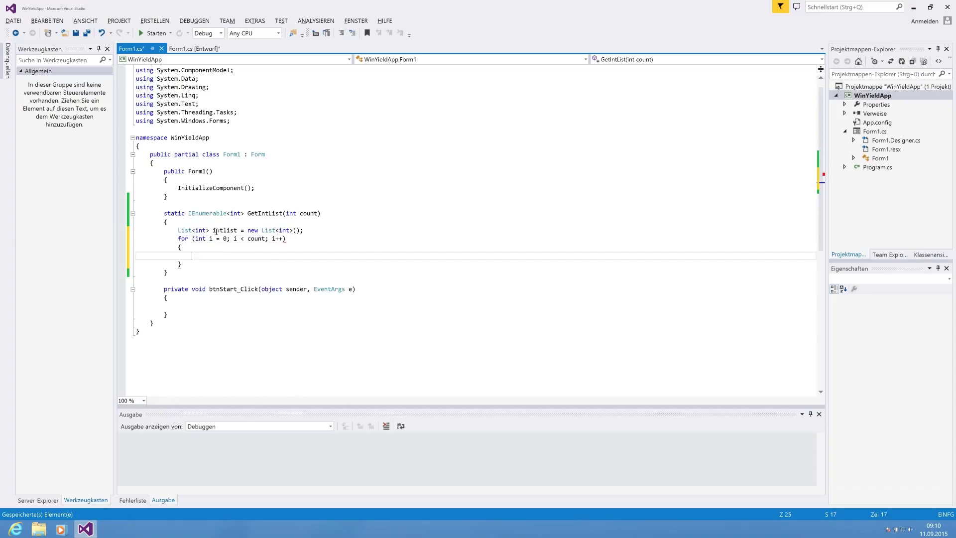
{"action": "type", "text": "intlist.Add()"}
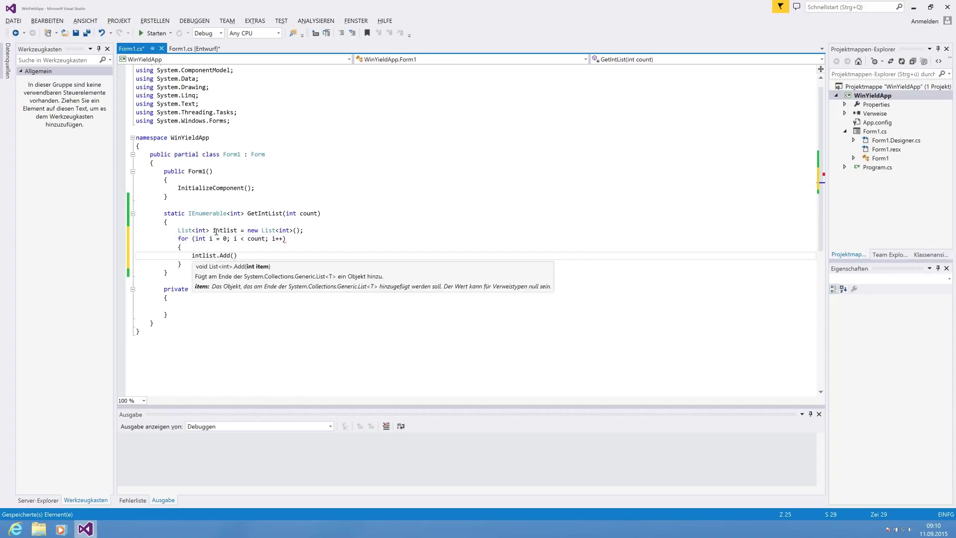
{"action": "type", "text": "i);"}
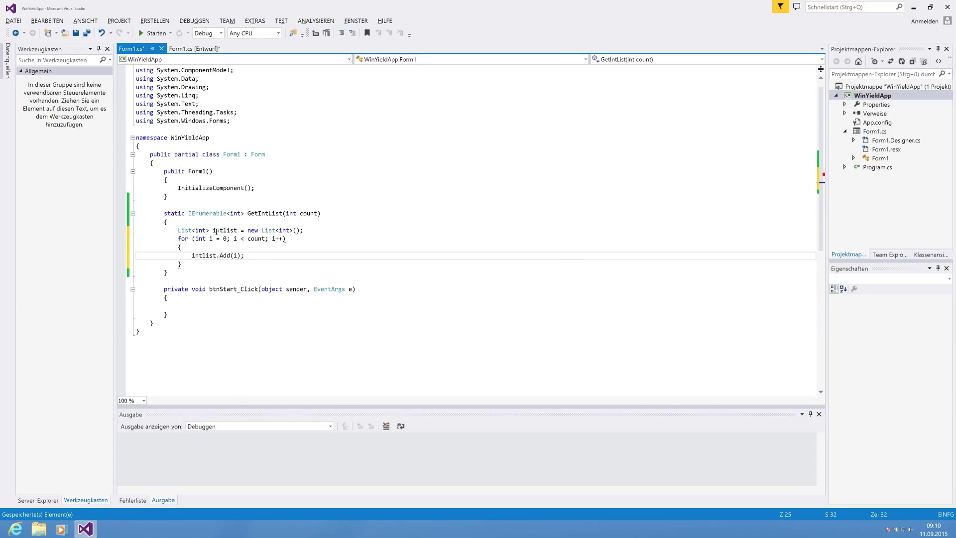
Add return intlist; after the for loop
{"action": "left_click", "coordinate": [199, 263]}
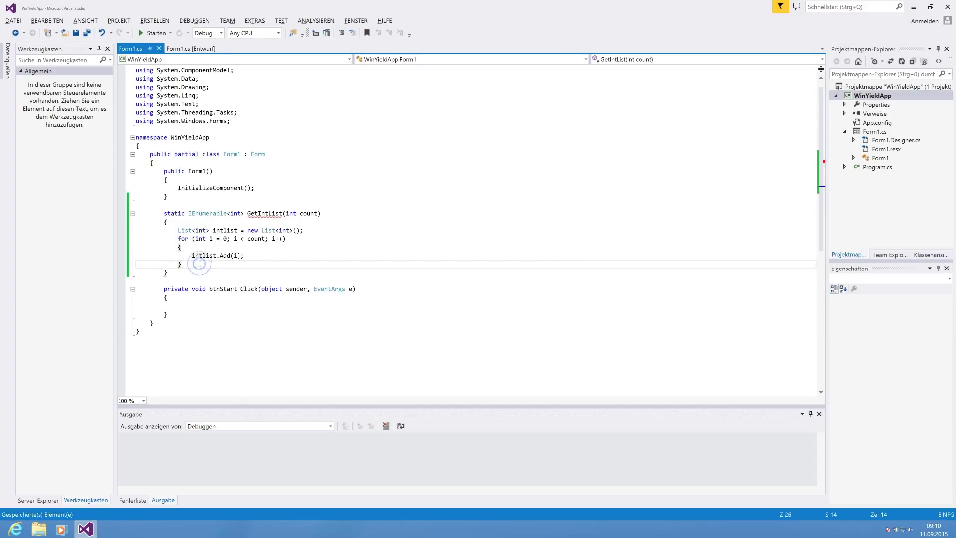
{"action": "type", "text": "return intlist;"}
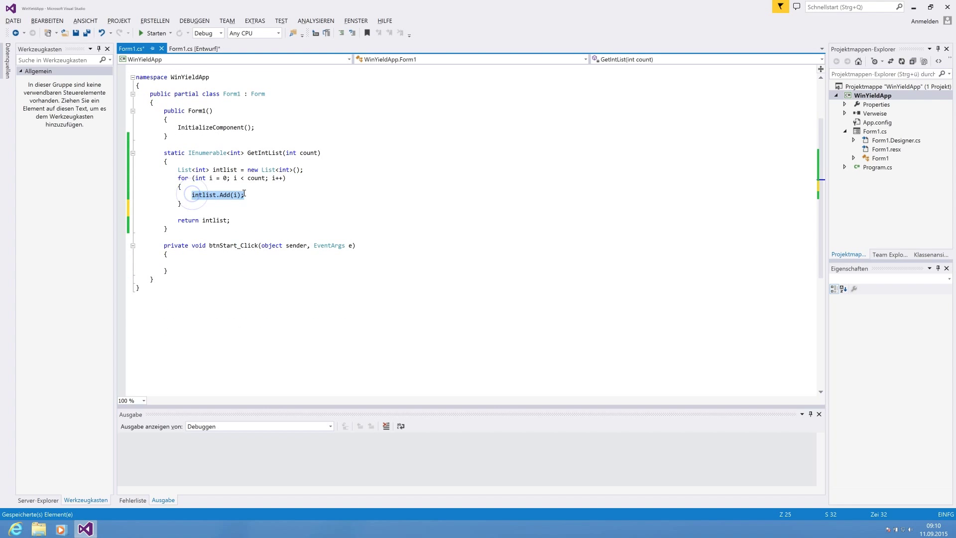
{"action": "left_click", "coordinate": [230, 220]}
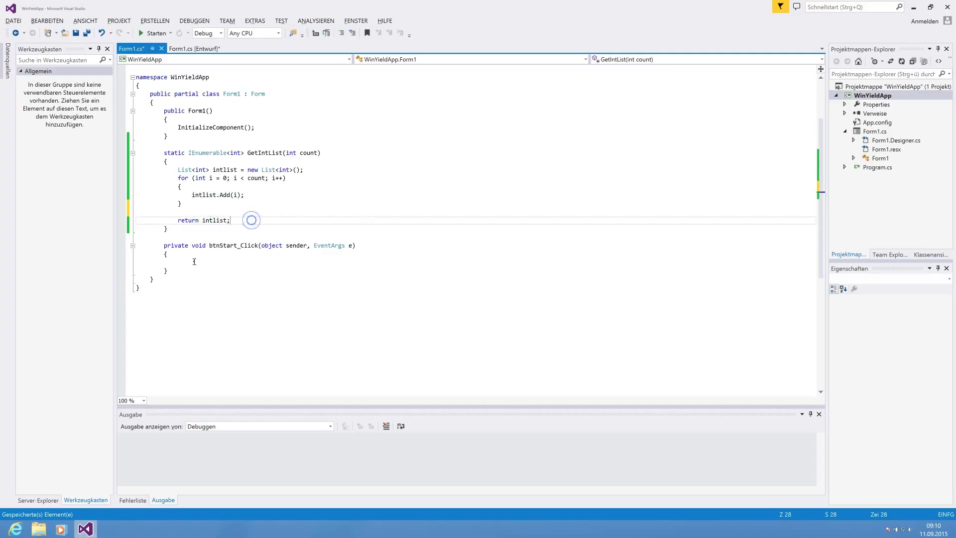
Loop foreach item in GetIntList(15), setting lblResult.Text to item plus "\n", and save
{"action": "left_click", "coordinate": [228, 263]}
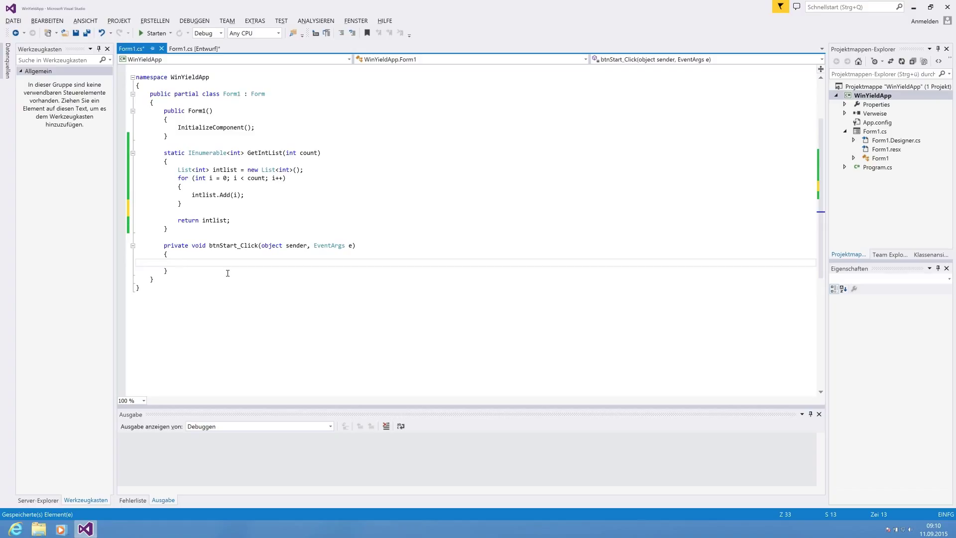
{"action": "type", "text": "foreach(var"}
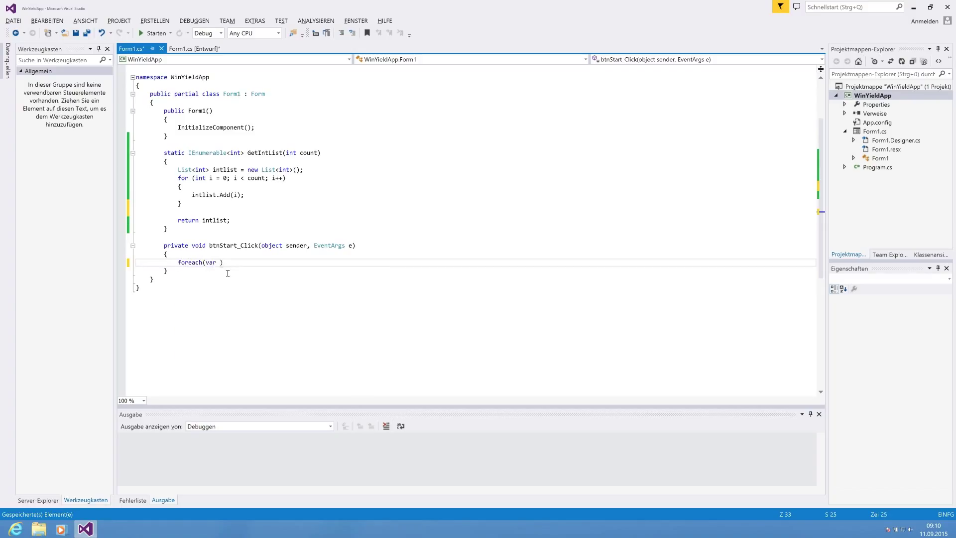
{"action": "type", "text": "item in"}
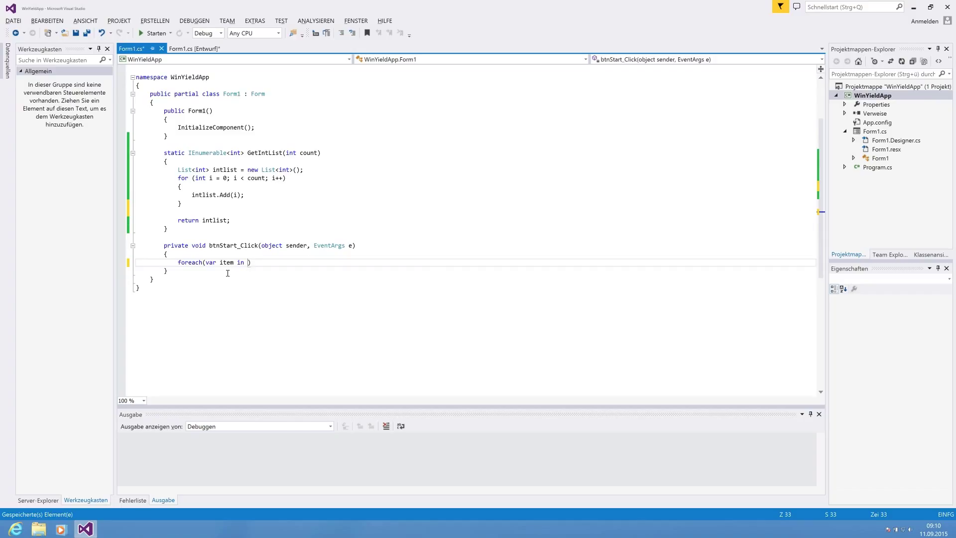
{"action": "type", "text": "GetIntList"}
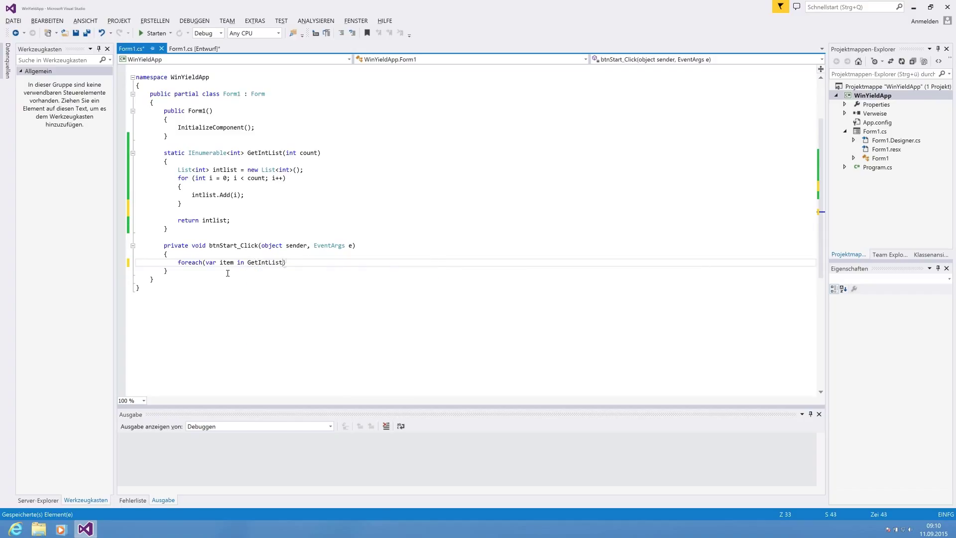
{"action": "type", "text": "("}
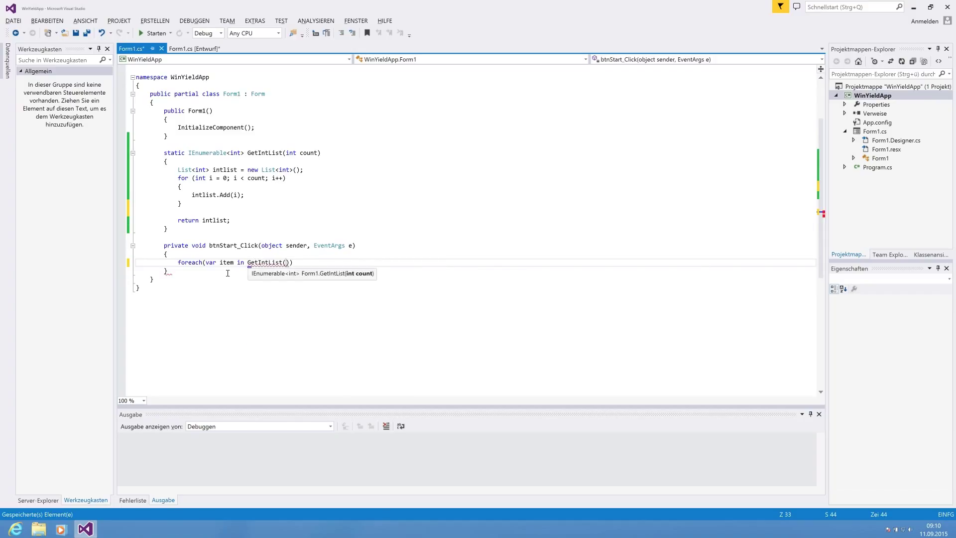
{"action": "type", "text": "15"}
{"action": "type", "text": "{"}
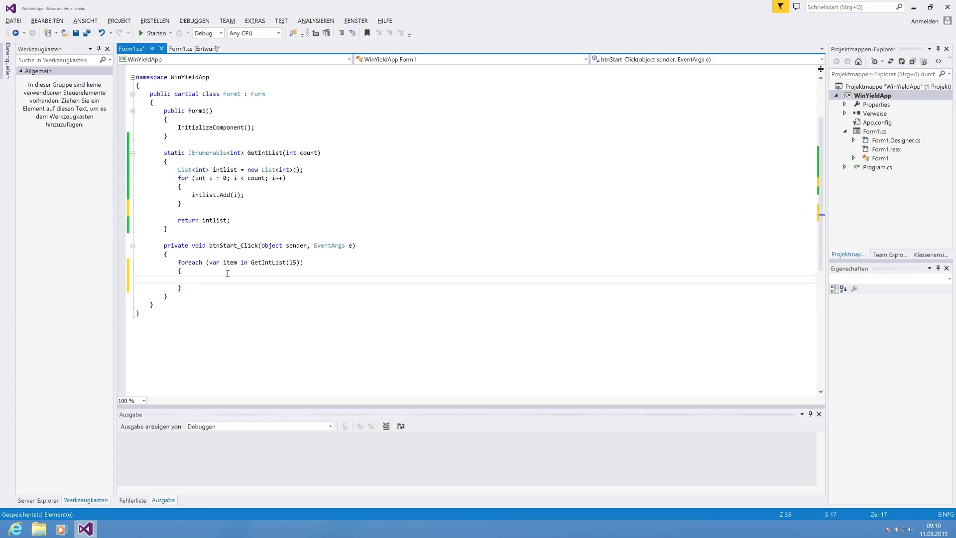
{"action": "type", "text": "lblResult"}
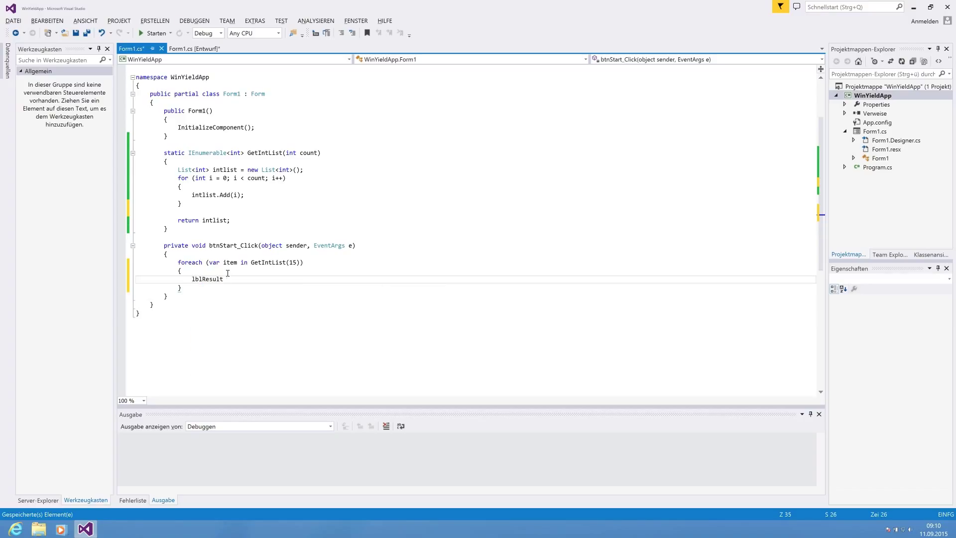
{"action": "type", "text": ".Text = item.ToString() +"}
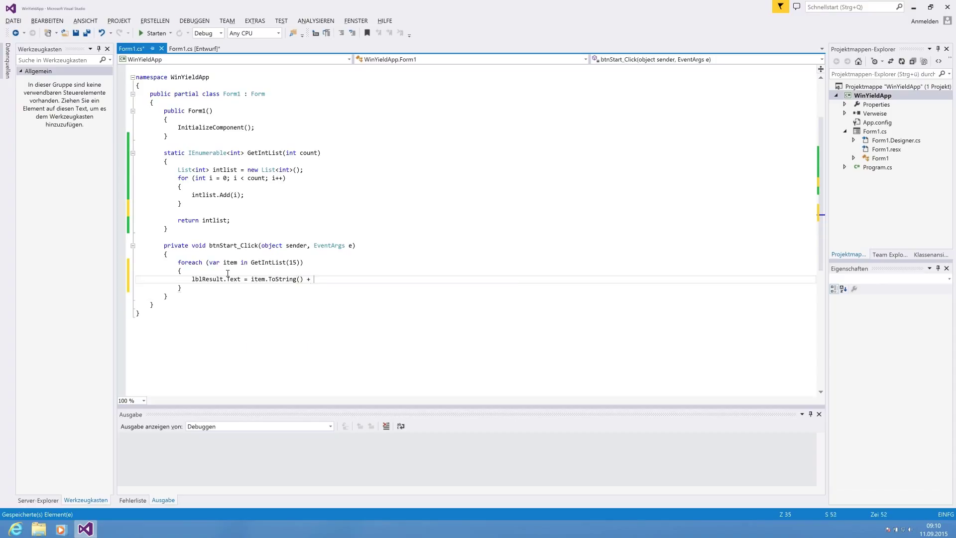
{"action": "type", "text": "\"\\n\""}
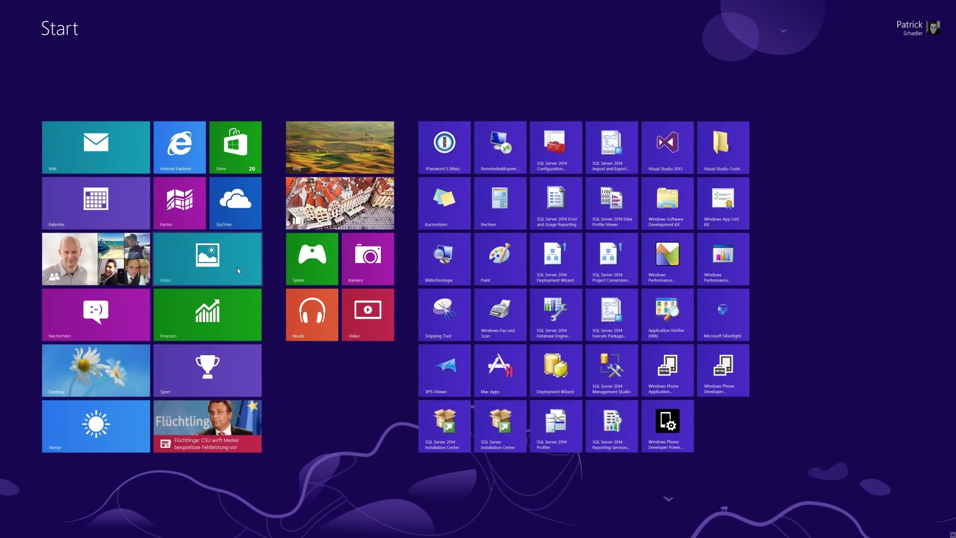
{"action": "left_click", "coordinate": [667, 147]}
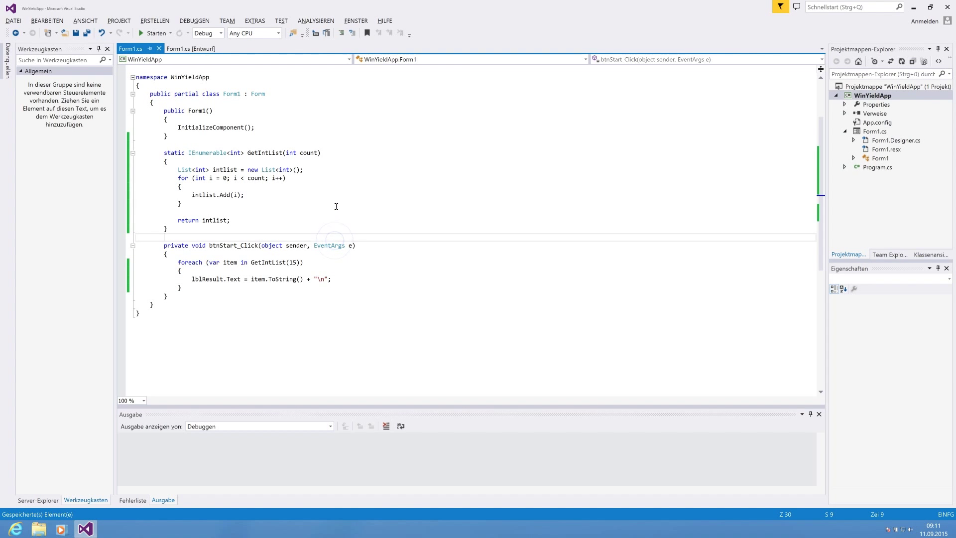
Run WinYieldApp, click Start to see only 14 in the label, then close the form
{"action": "left_click", "coordinate": [155, 32]}
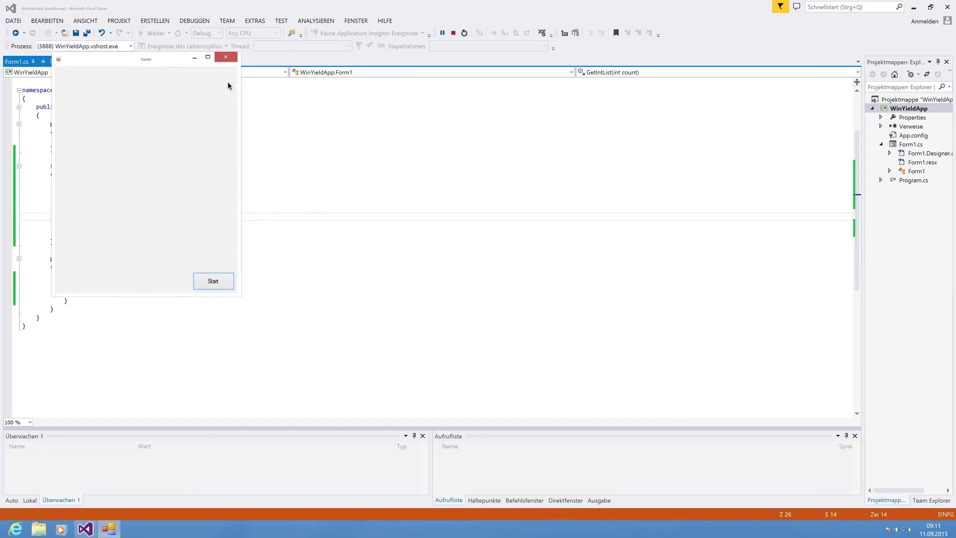
{"action": "left_click", "coordinate": [213, 281]}
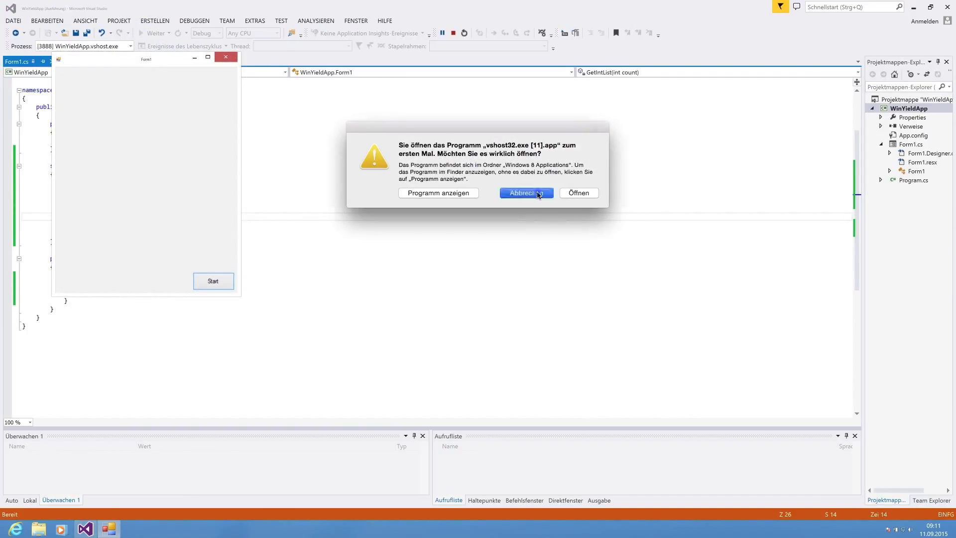
{"action": "left_click", "coordinate": [526, 193]}
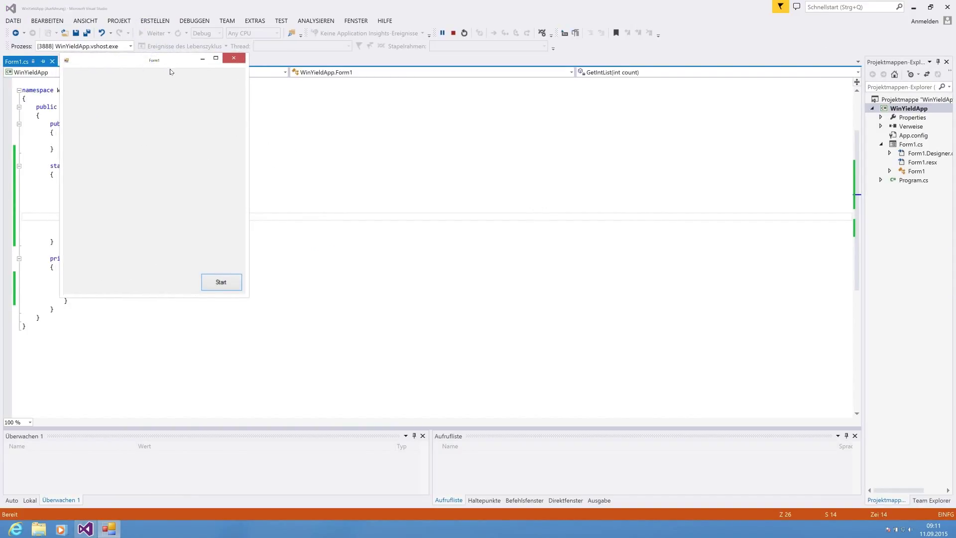
{"action": "left_click", "coordinate": [221, 282]}
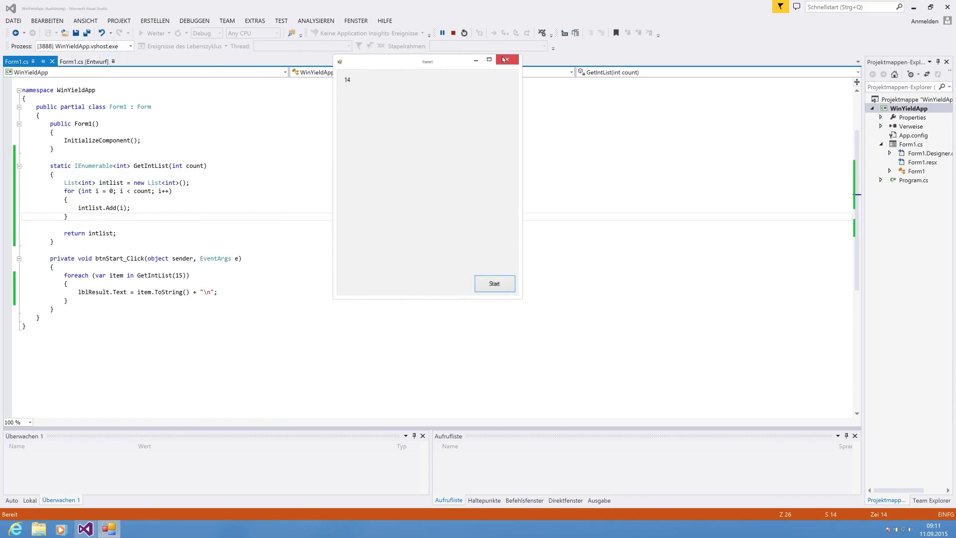
{"action": "left_click", "coordinate": [507, 60]}
{"action": "type", "text": "+"}
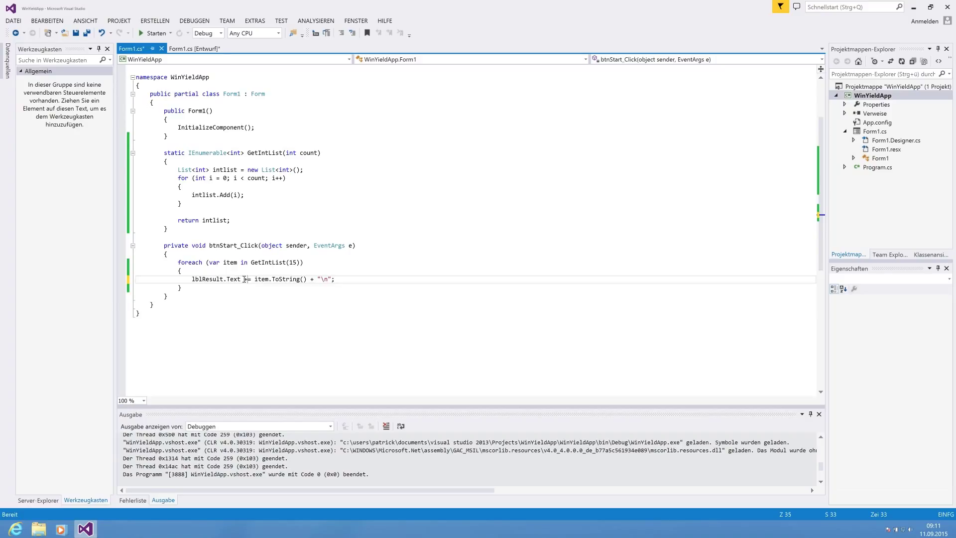
{"action": "key", "text": "ctrl+s"}
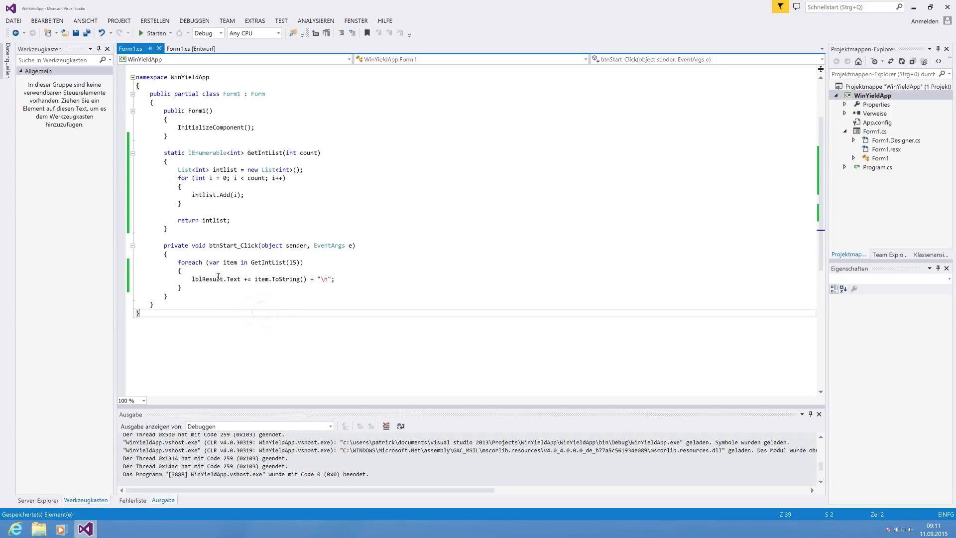
{"action": "left_click", "coordinate": [156, 33]}
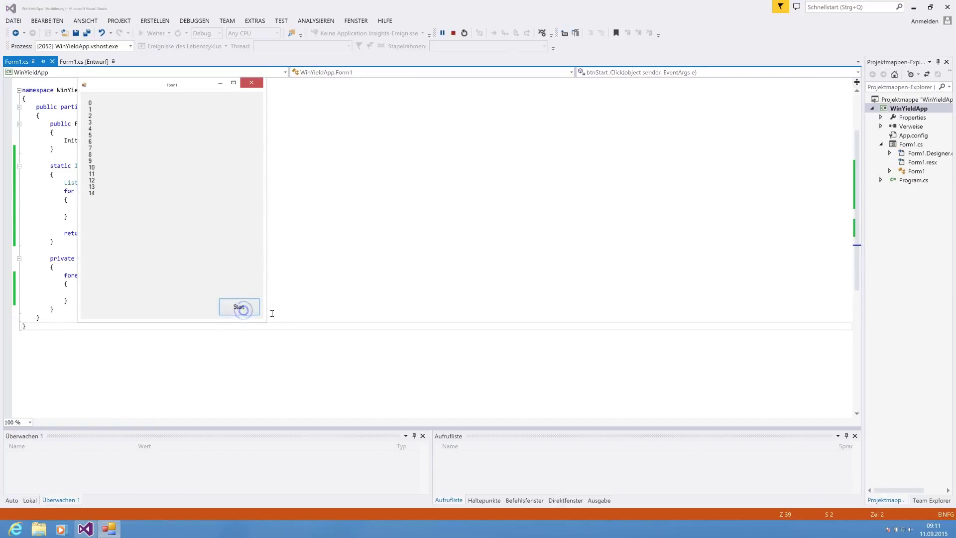
{"action": "left_click", "coordinate": [239, 306]}
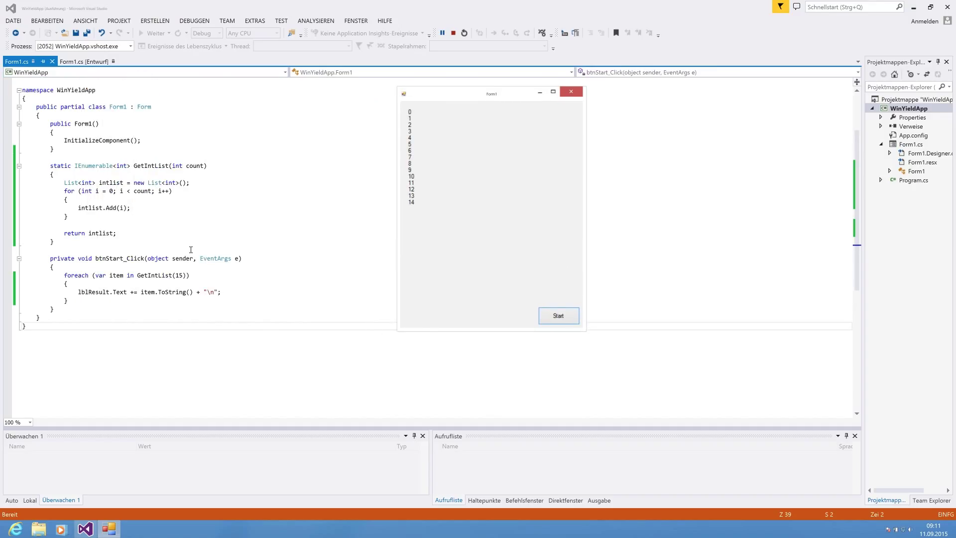
{"action": "left_click", "coordinate": [570, 92]}
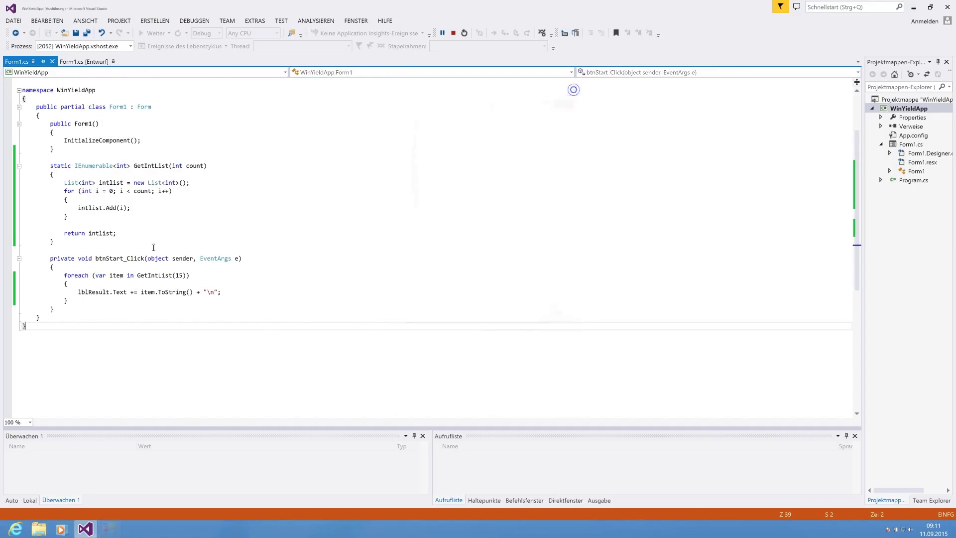
Delete the List<int> declaration, return intlist, and the Add call with its braces
{"action": "left_click", "coordinate": [463, 33]}
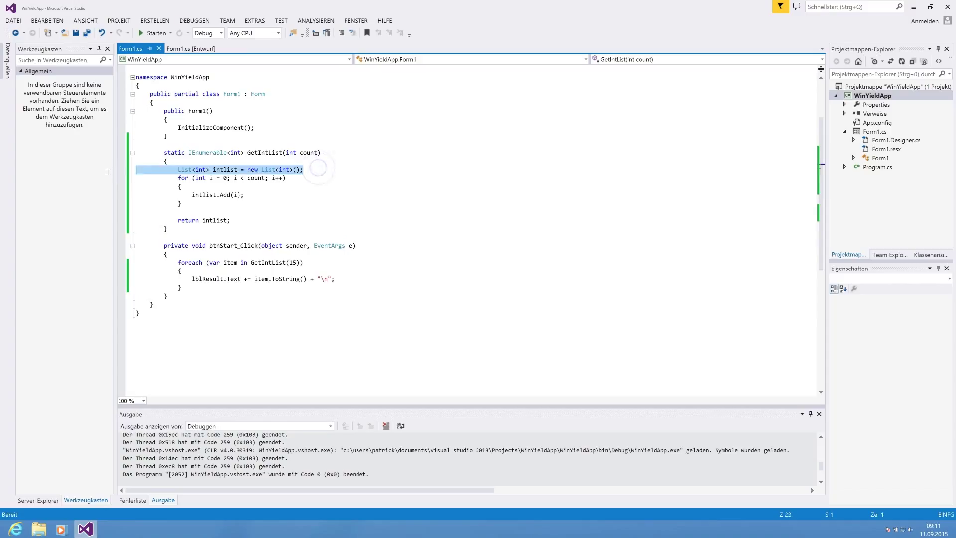
{"action": "key", "text": "Delete"}
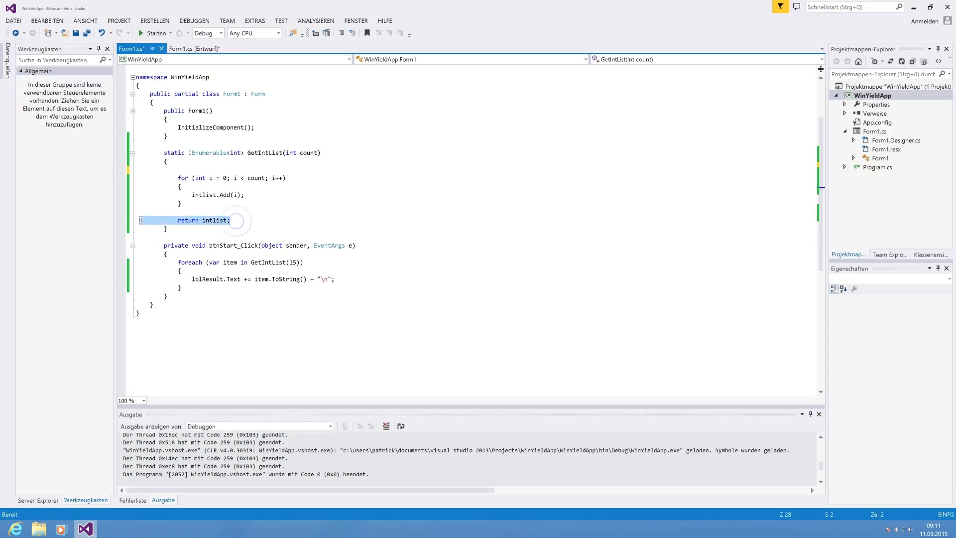
{"action": "key", "text": "Delete"}
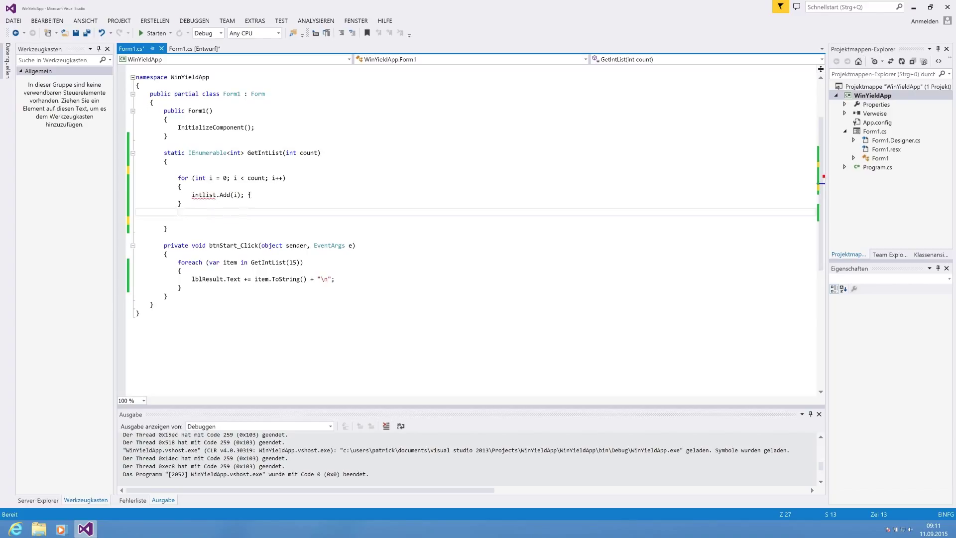
{"action": "double_click", "coordinate": [217, 195]}
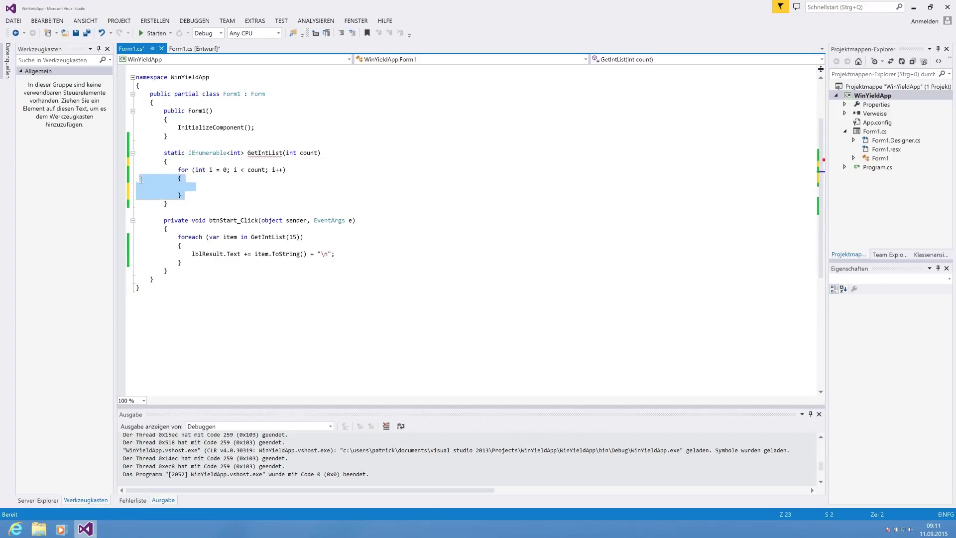
{"action": "key", "text": "Delete"}
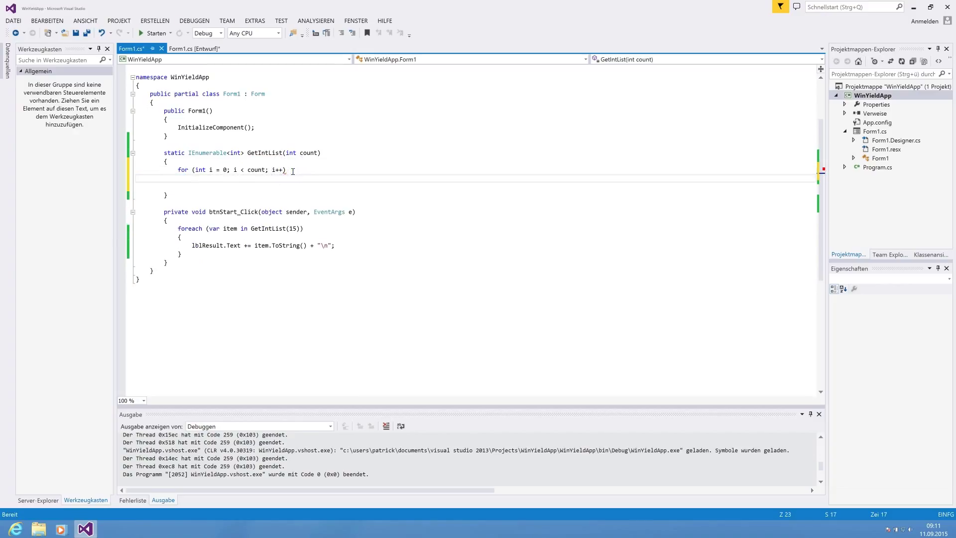
Add yield return i; inside the for loop
{"action": "type", "text": "yield retun"}
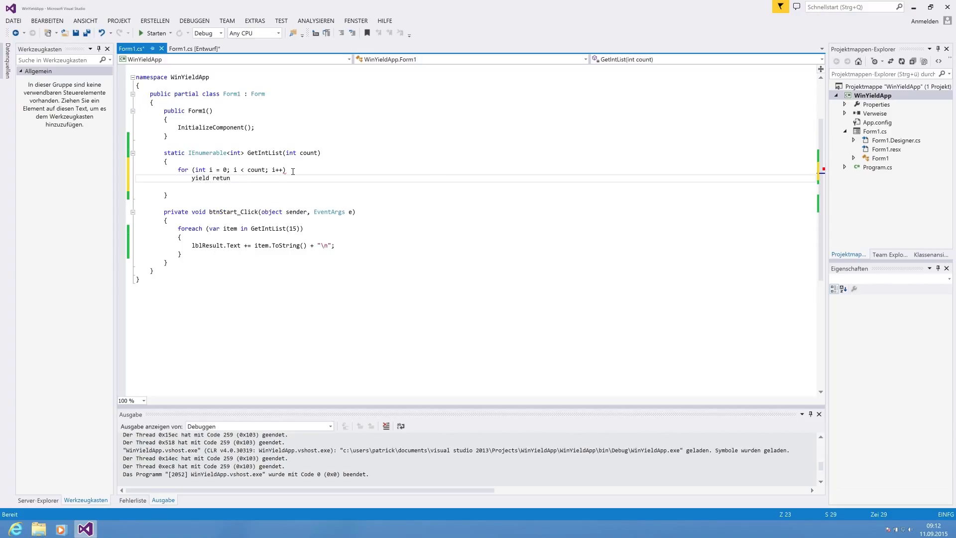
{"action": "type", "text": "i"}
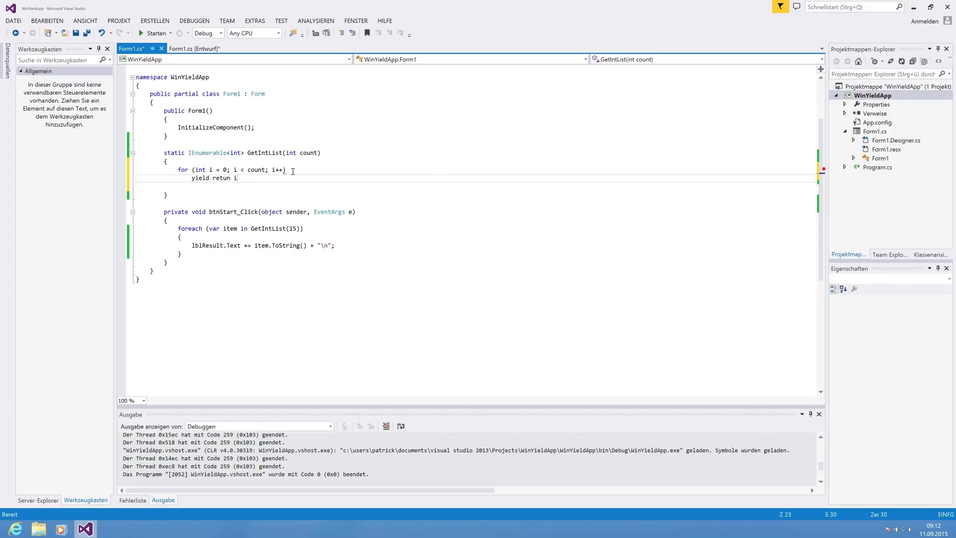
{"action": "type", "text": "return"}
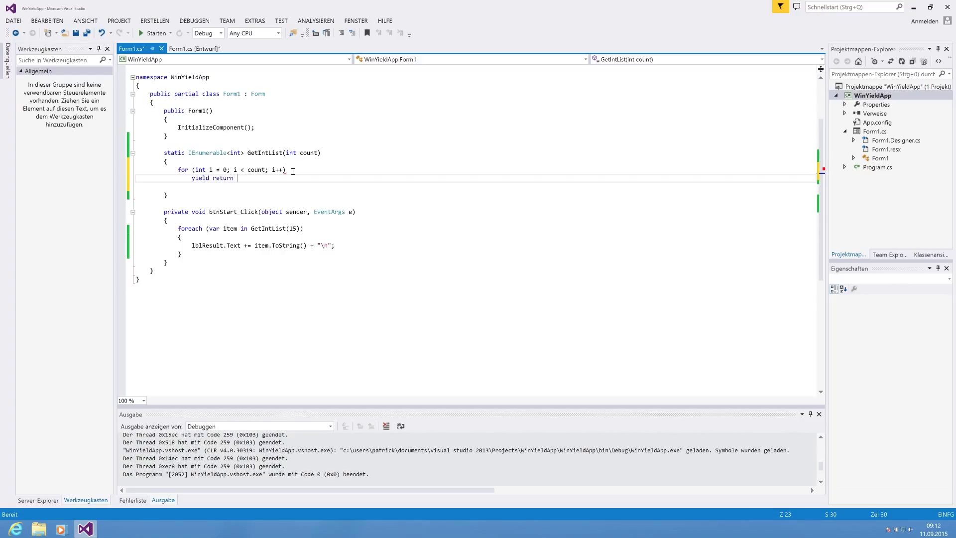
{"action": "type", "text": "i;"}
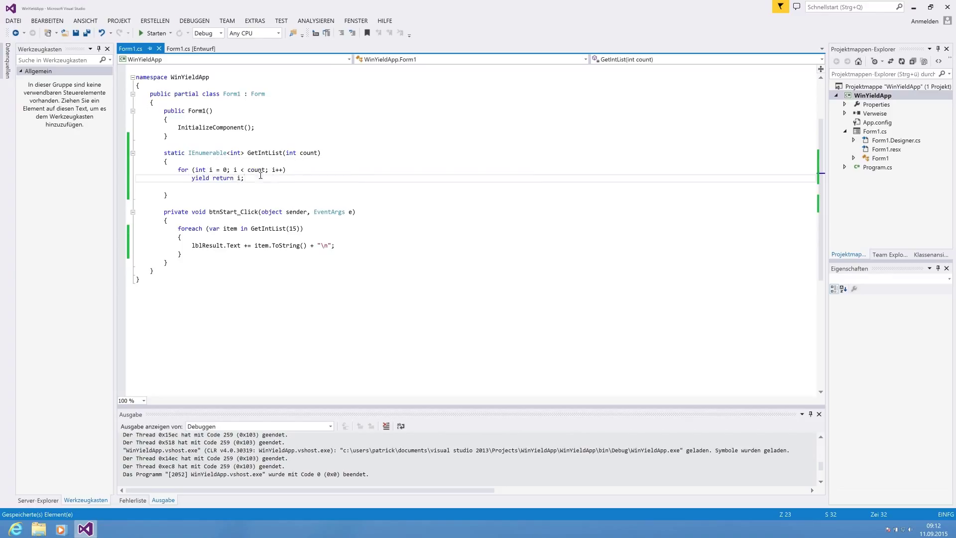
{"action": "mouse_move", "coordinate": [257, 152]}
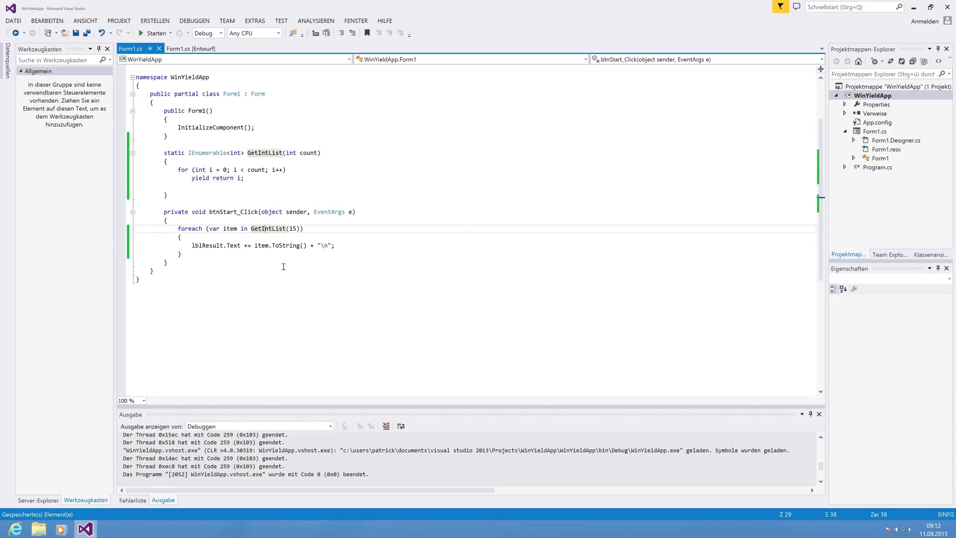
Delete the blank line after 'yield return i;', rerun WinYieldApp, confirm Start lists 0–14, and close it
{"action": "left_click", "coordinate": [247, 178]}
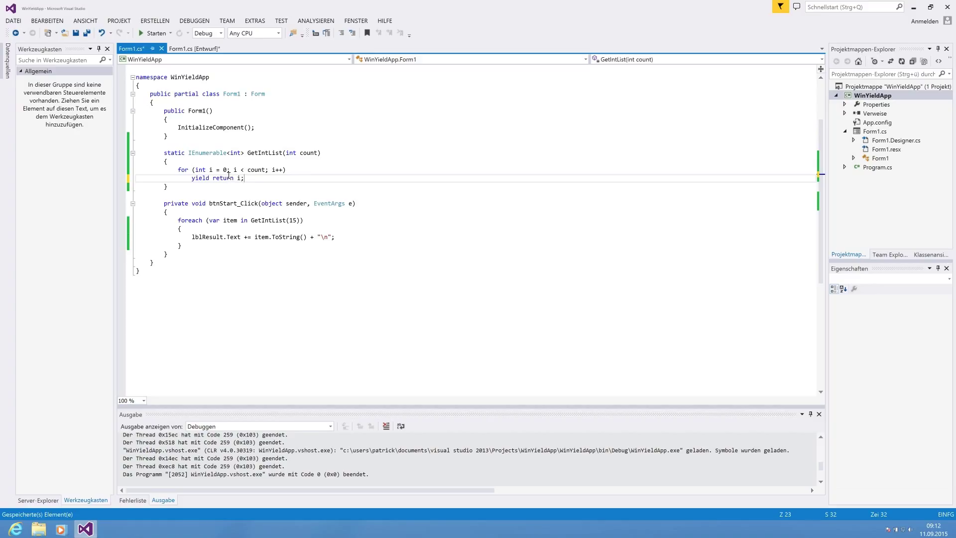
{"action": "mouse_move", "coordinate": [147, 63]}
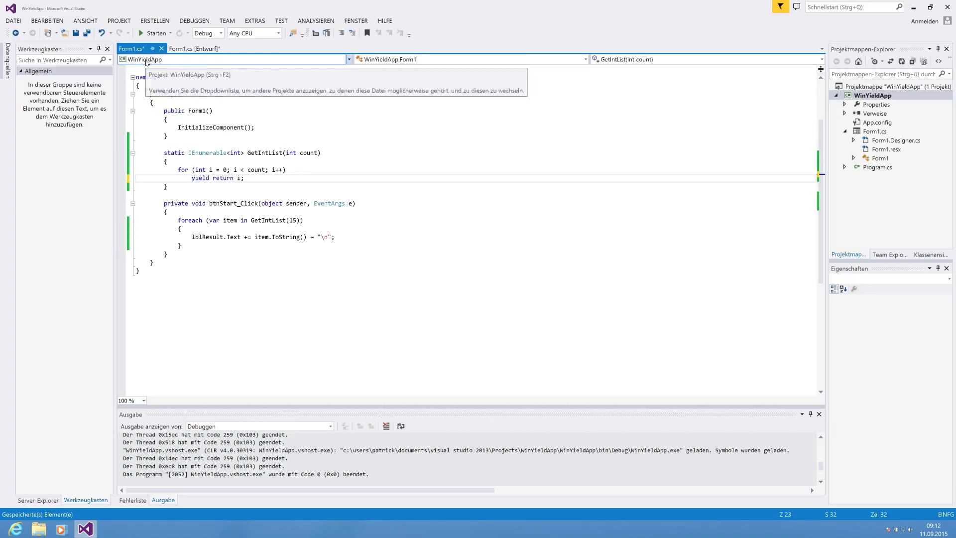
{"action": "left_click", "coordinate": [154, 33]}
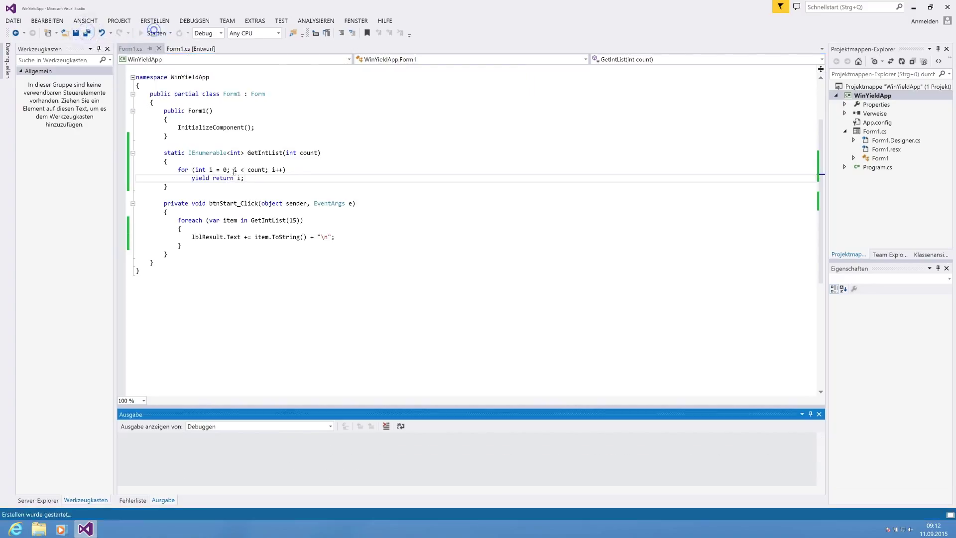
{"action": "left_click", "coordinate": [156, 33]}
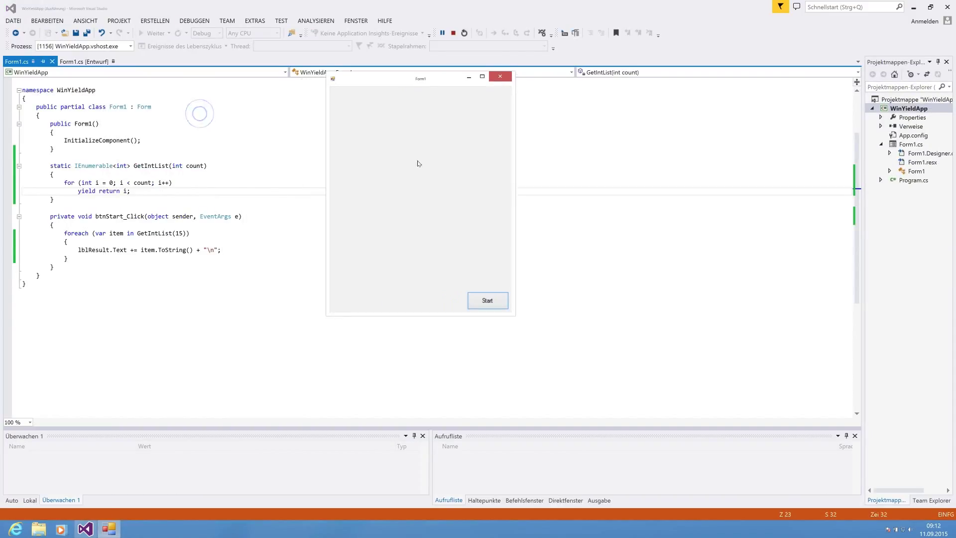
{"action": "left_click", "coordinate": [486, 299]}
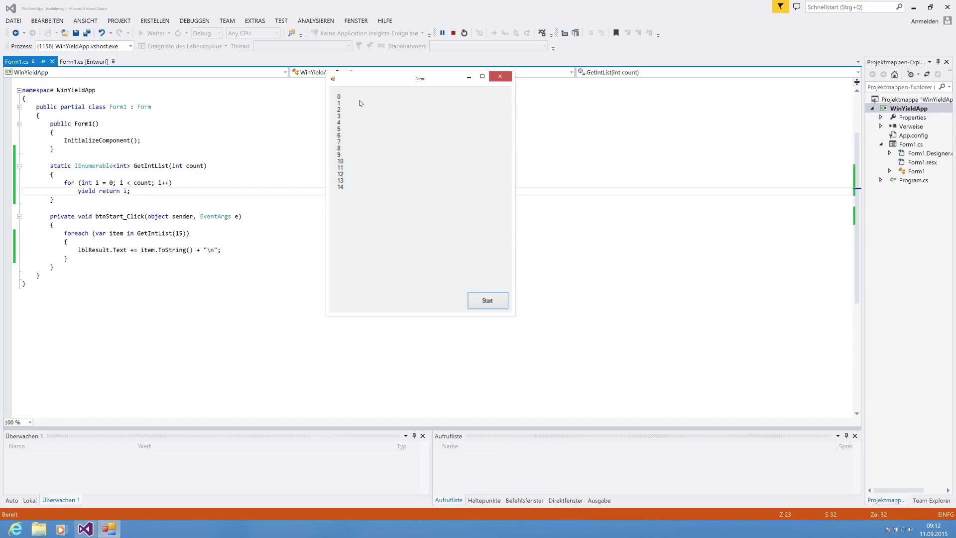
{"action": "mouse_move", "coordinate": [146, 210]}
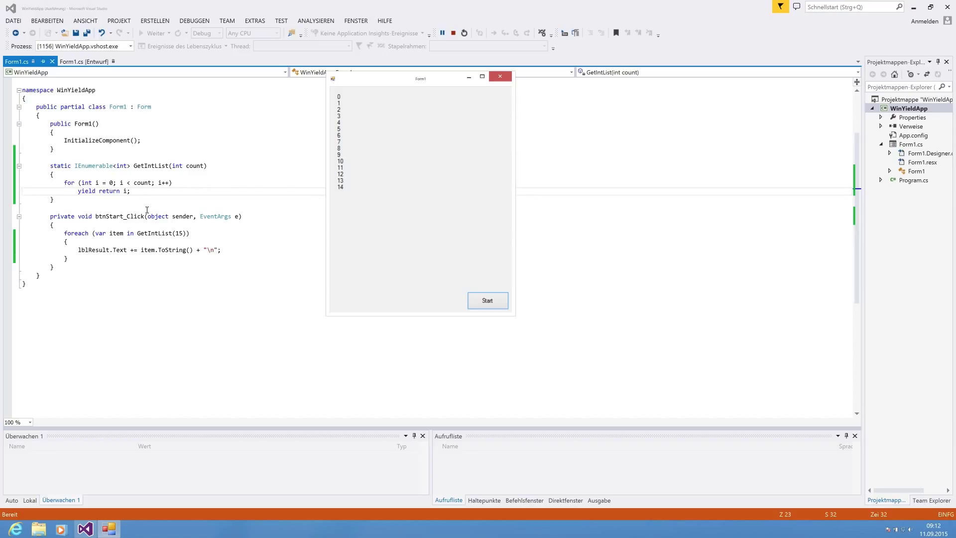
{"action": "left_click", "coordinate": [499, 76]}
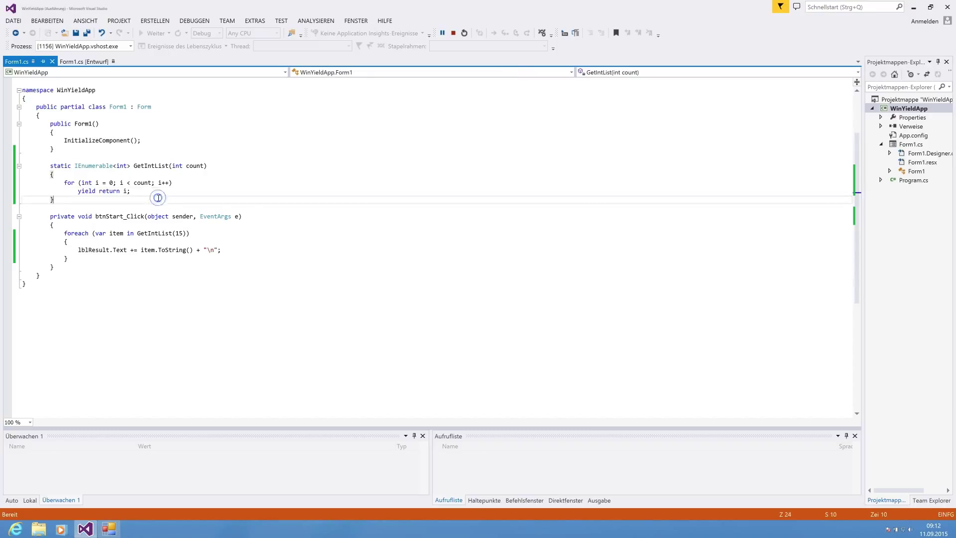